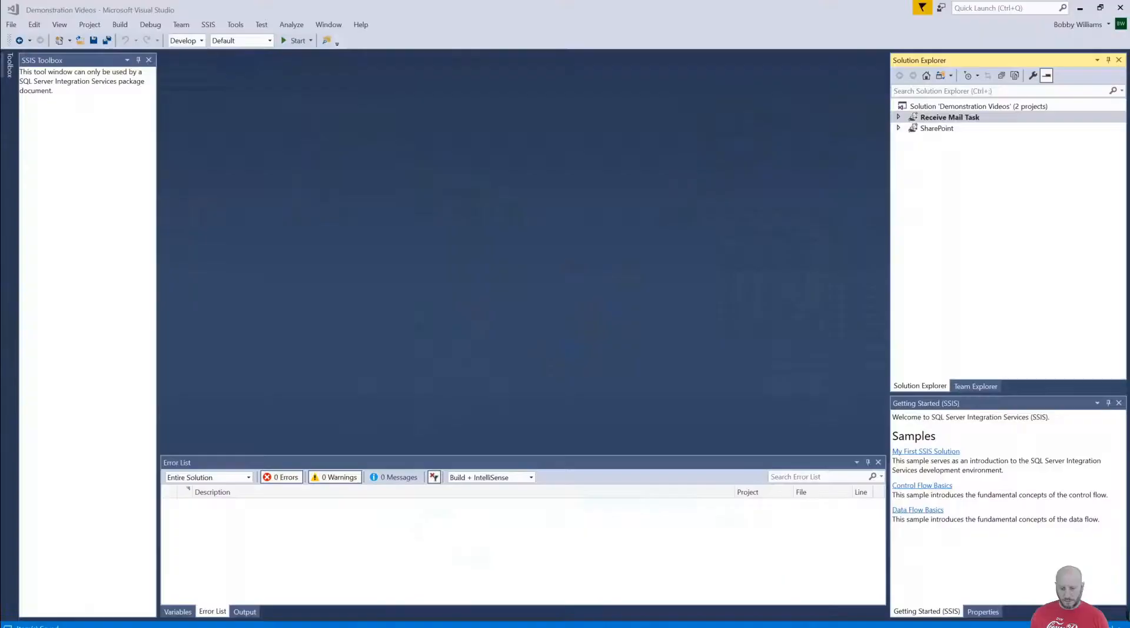
mouse_move(634, 247)
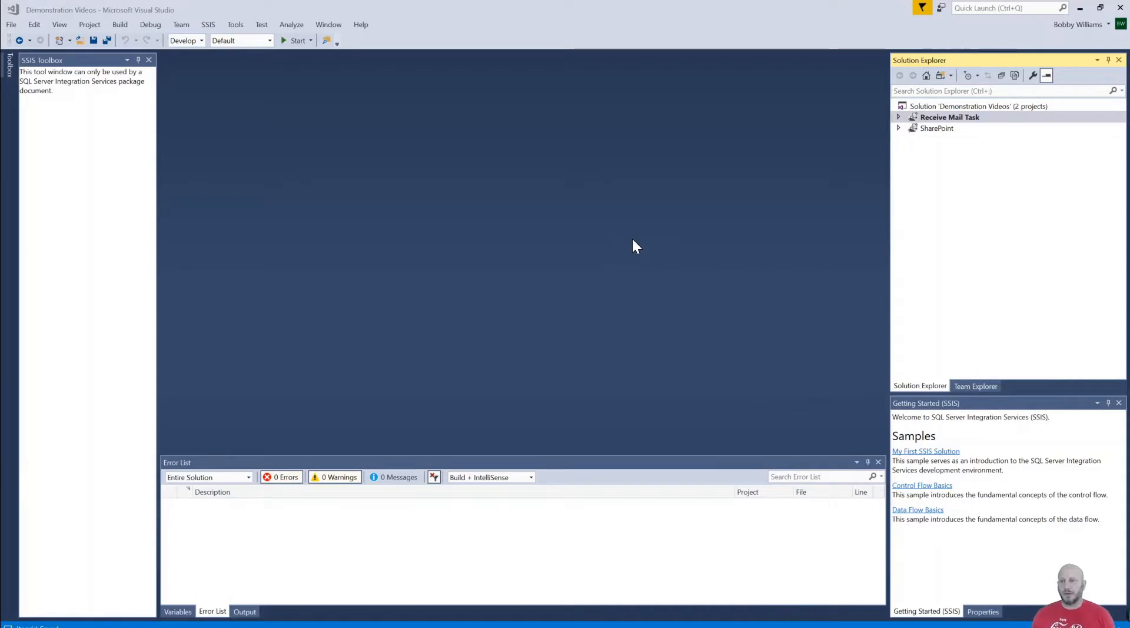
mouse_move(418, 311)
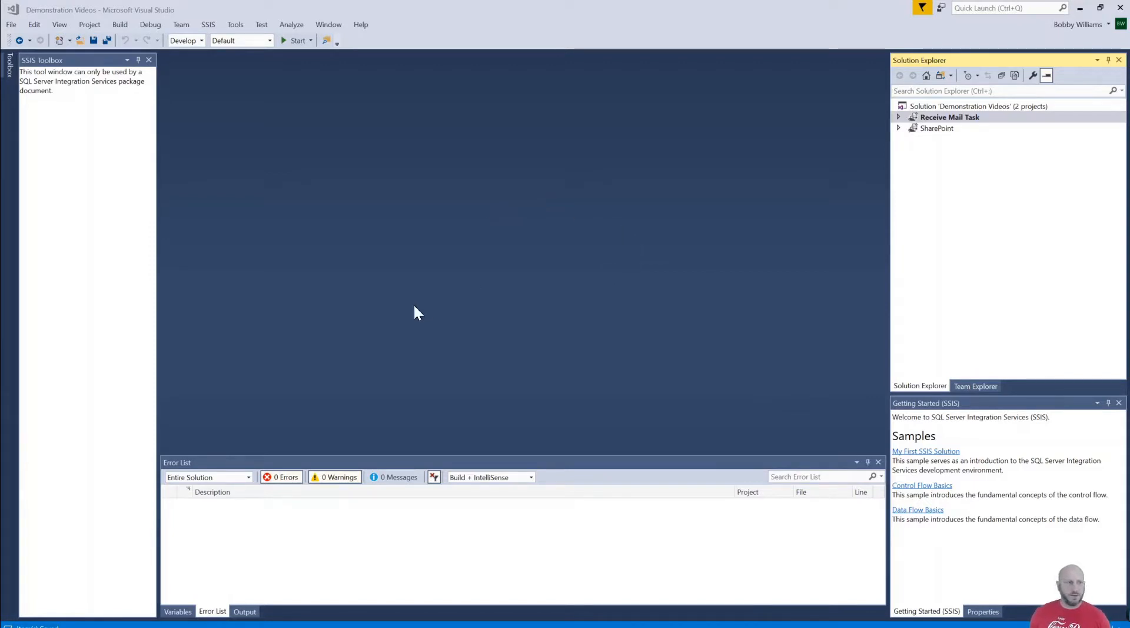
mouse_move(262, 219)
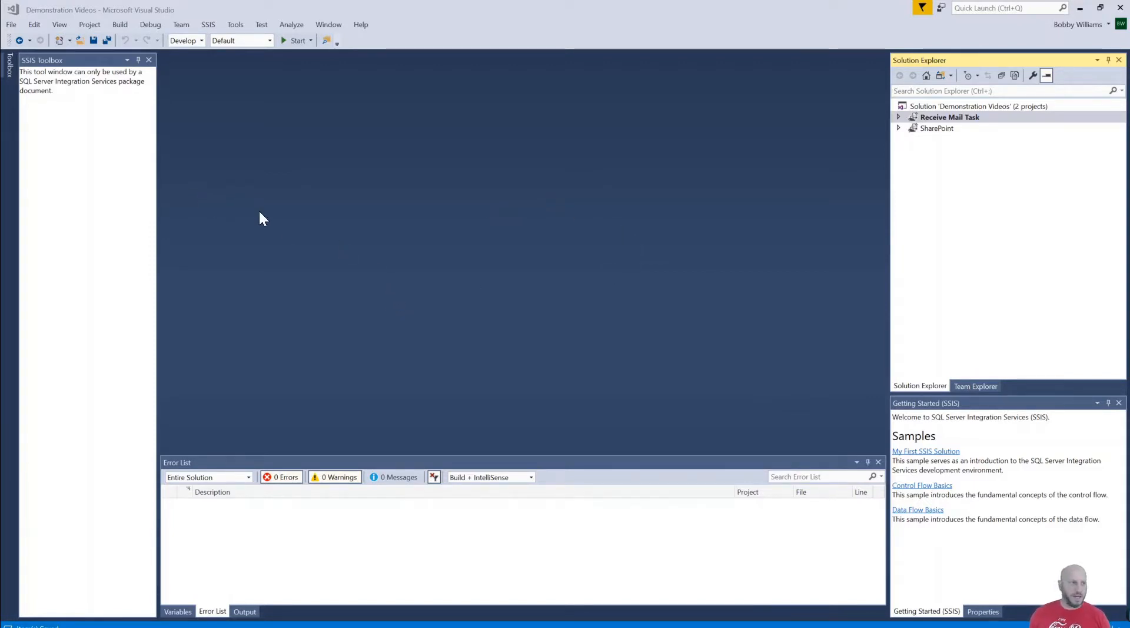
Create an Integration Services Project named MongoDB, added to the existing Demonstration Videos solution.
click(11, 23)
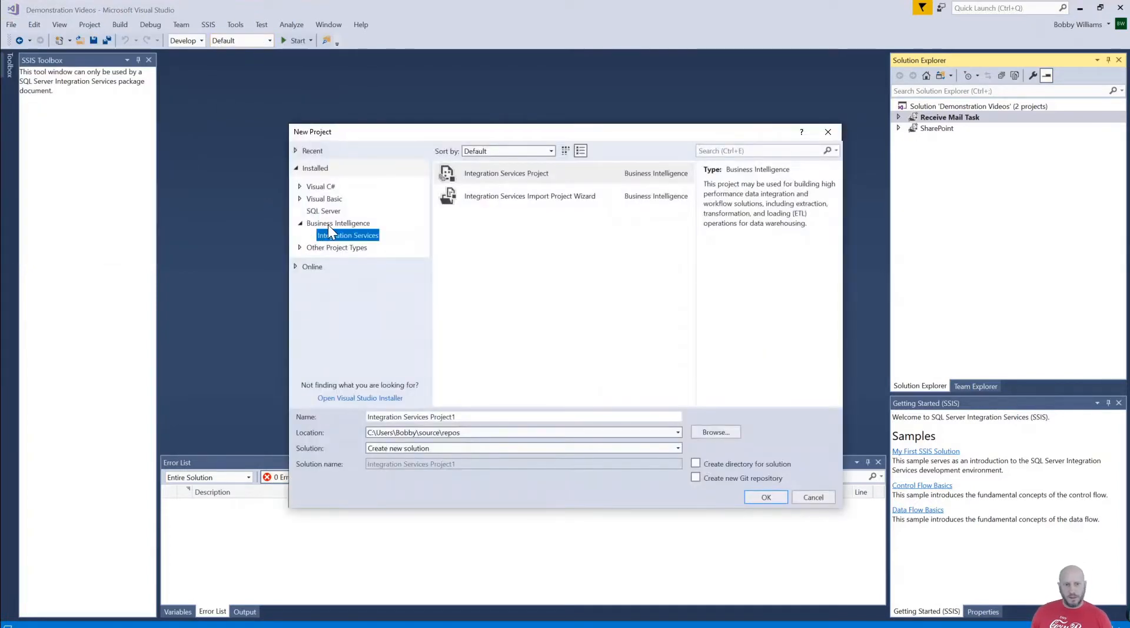
mouse_move(334, 247)
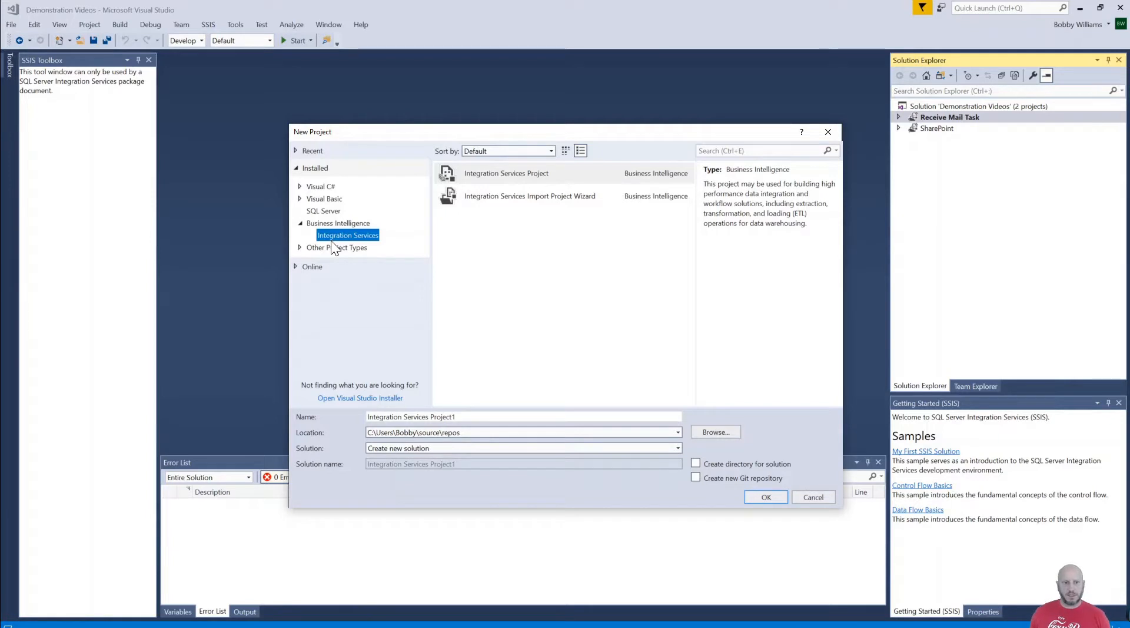
mouse_move(498, 229)
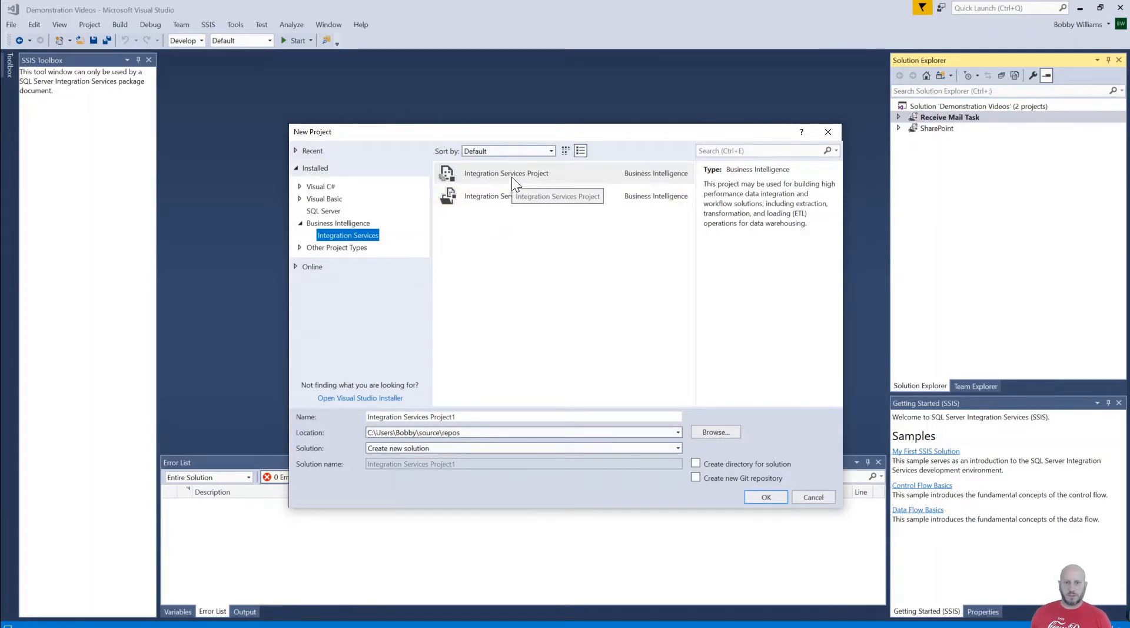
click(506, 173)
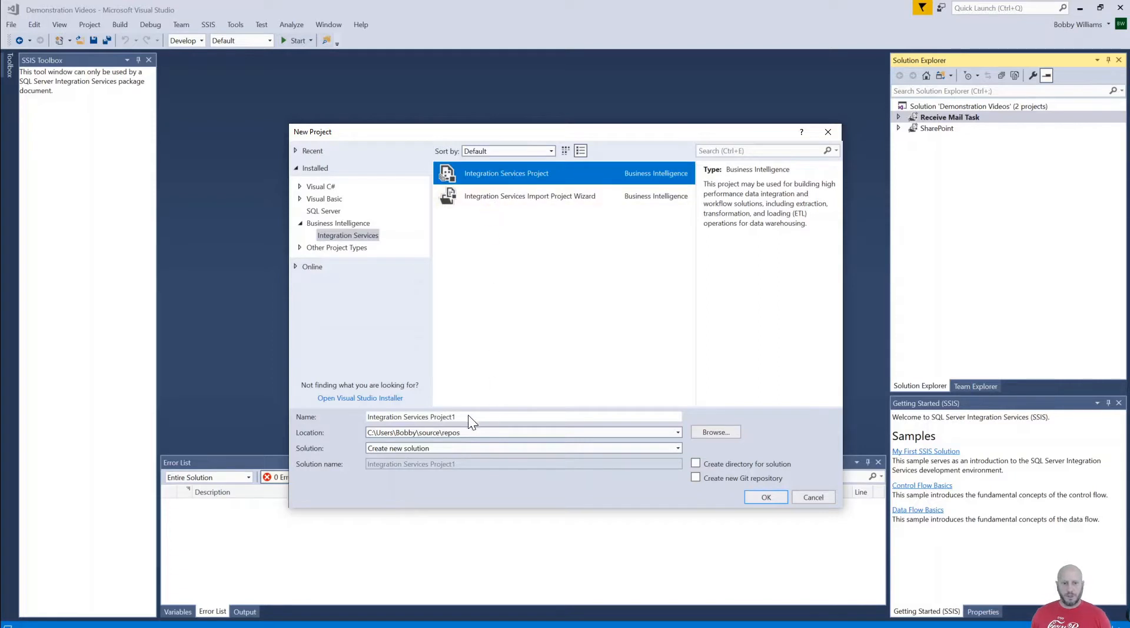
click(523, 416)
text(Mongo)
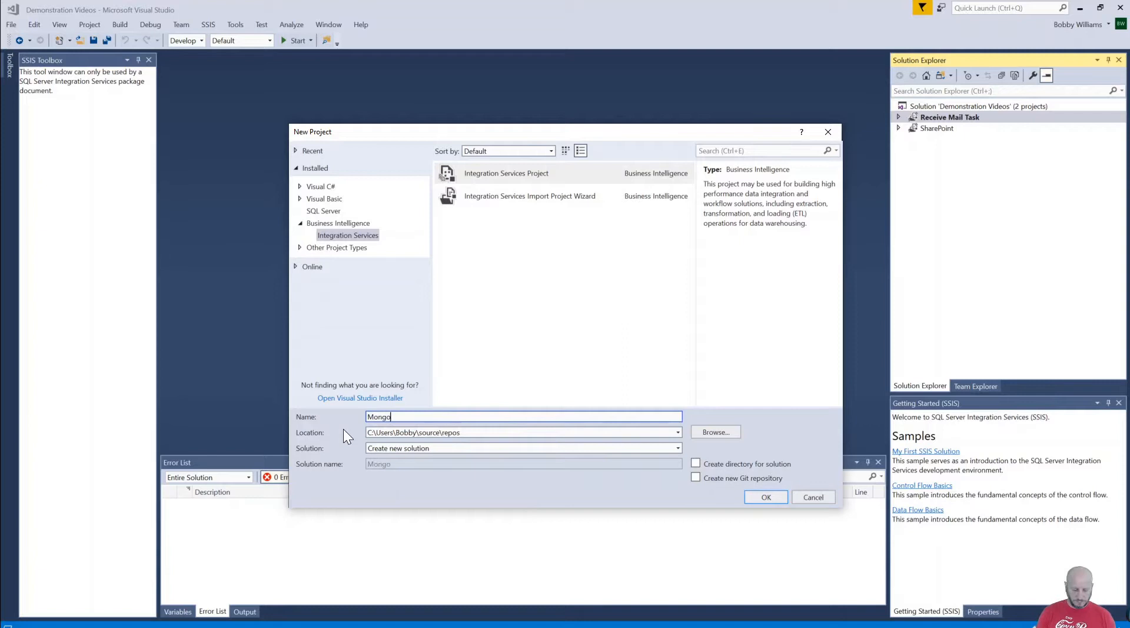
text(DB)
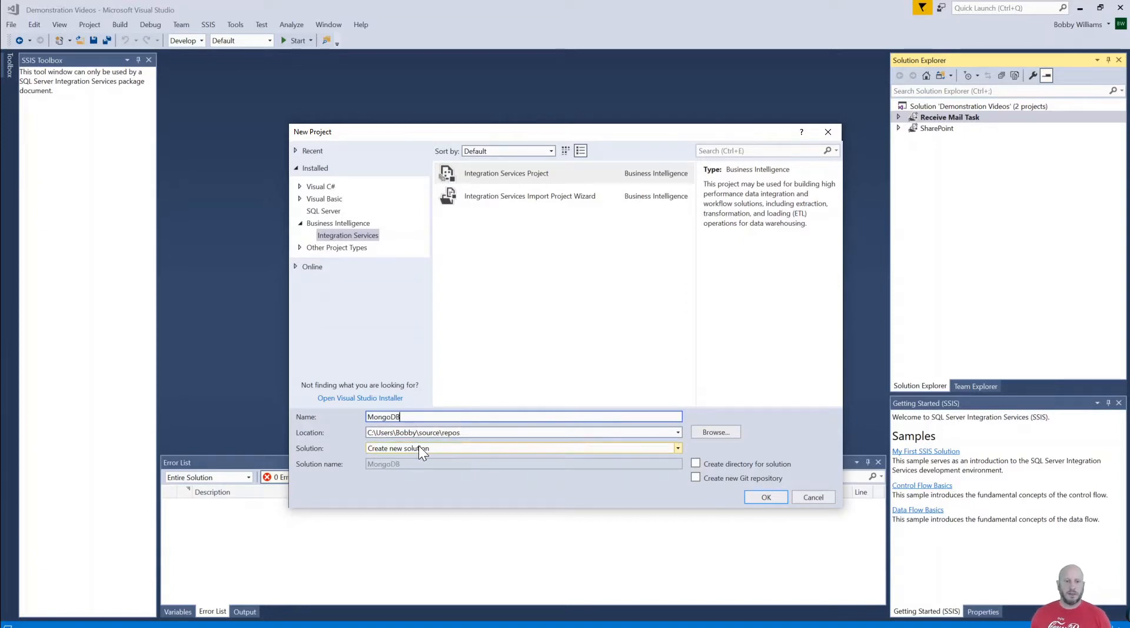
click(675, 447)
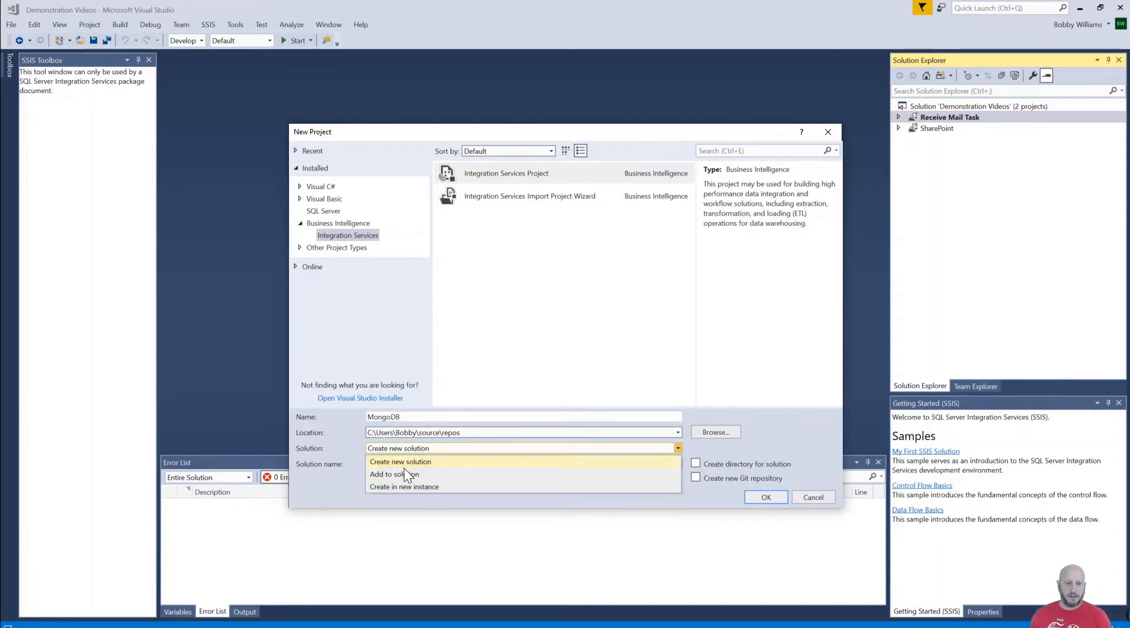
mouse_move(408, 473)
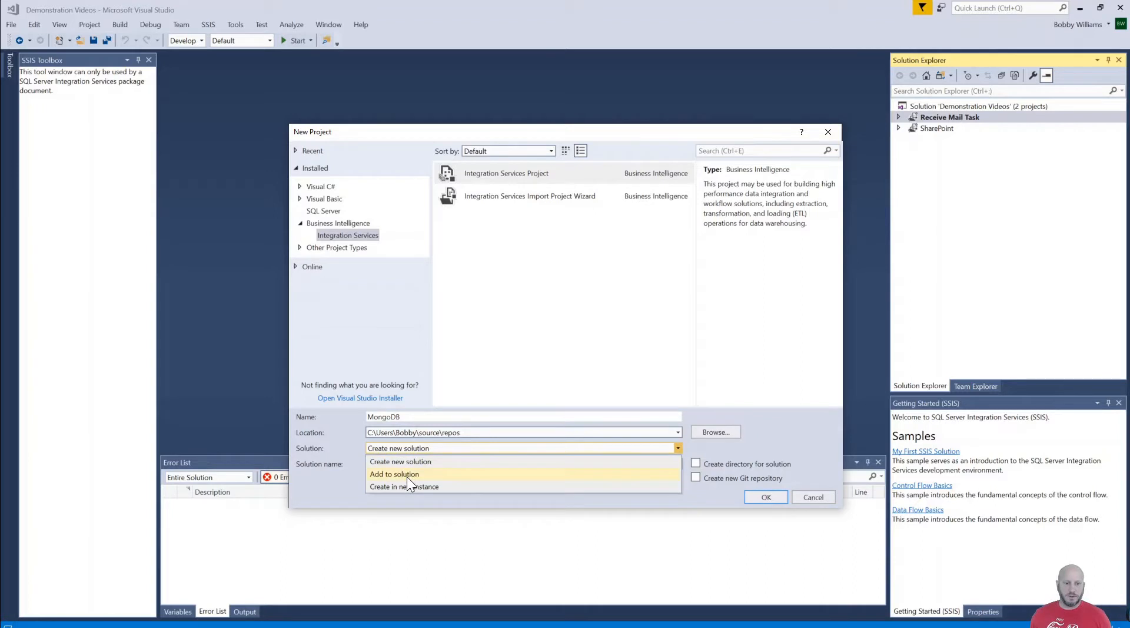
click(394, 474)
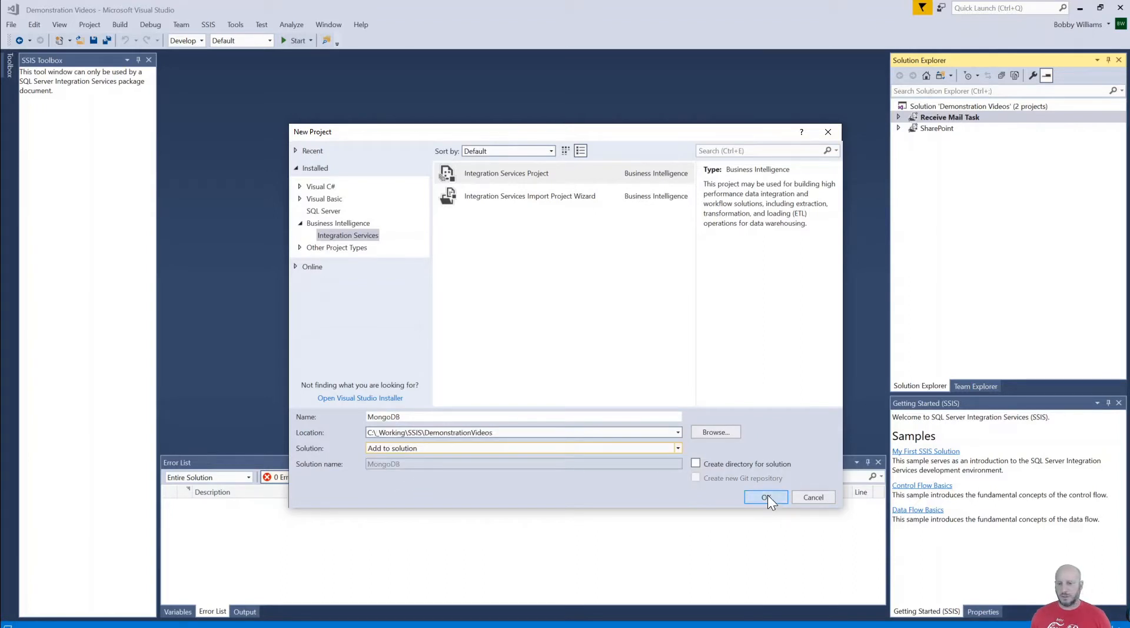
click(766, 497)
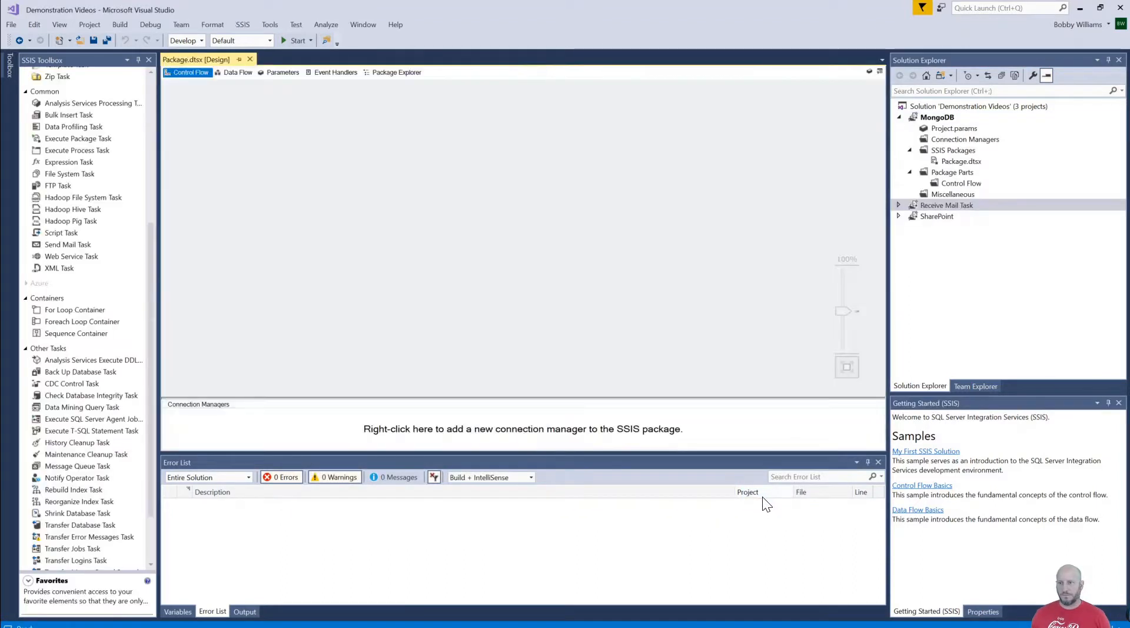
mouse_move(701, 114)
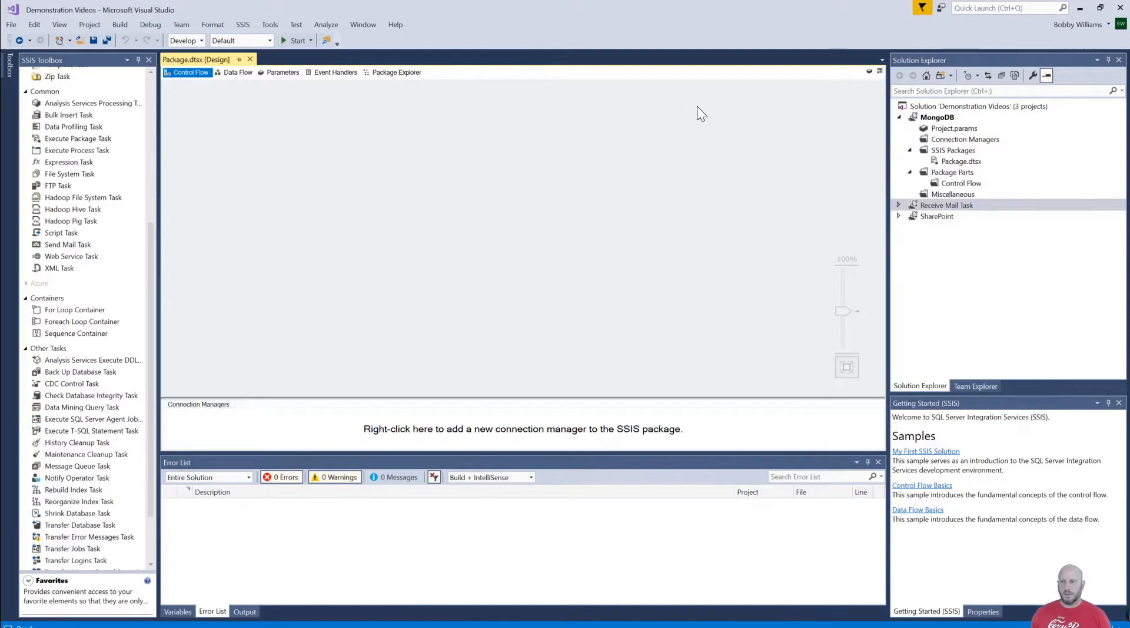
mouse_move(963, 171)
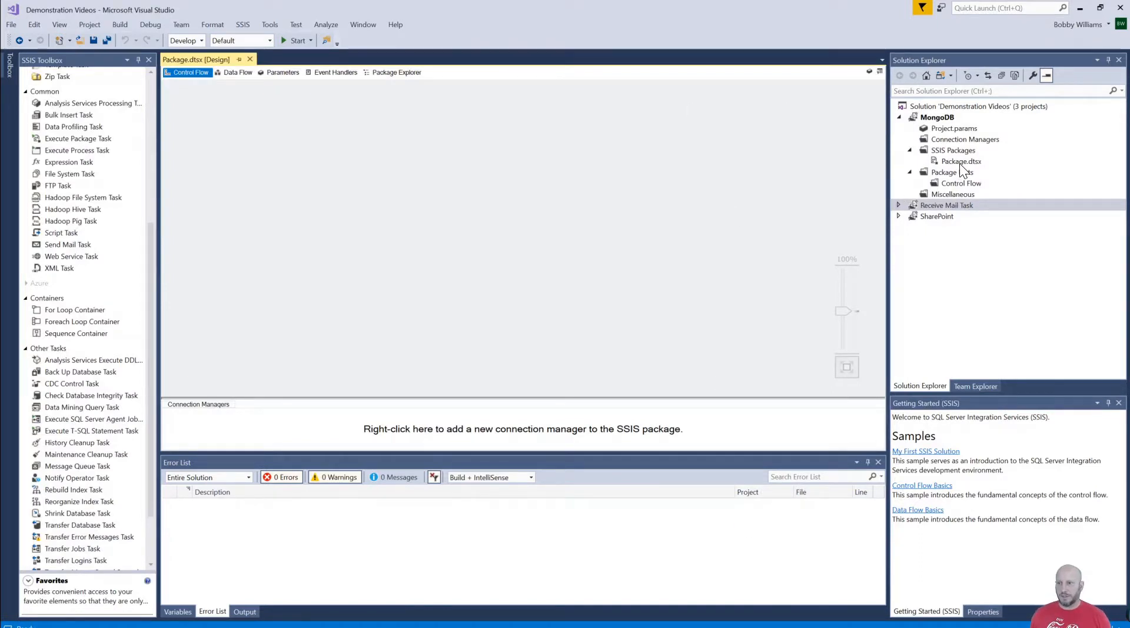
Rename Package.dtsx to 'MongoDB – Connection' and request a new connection manager.
click(960, 161)
text(MongoDB - Connection)
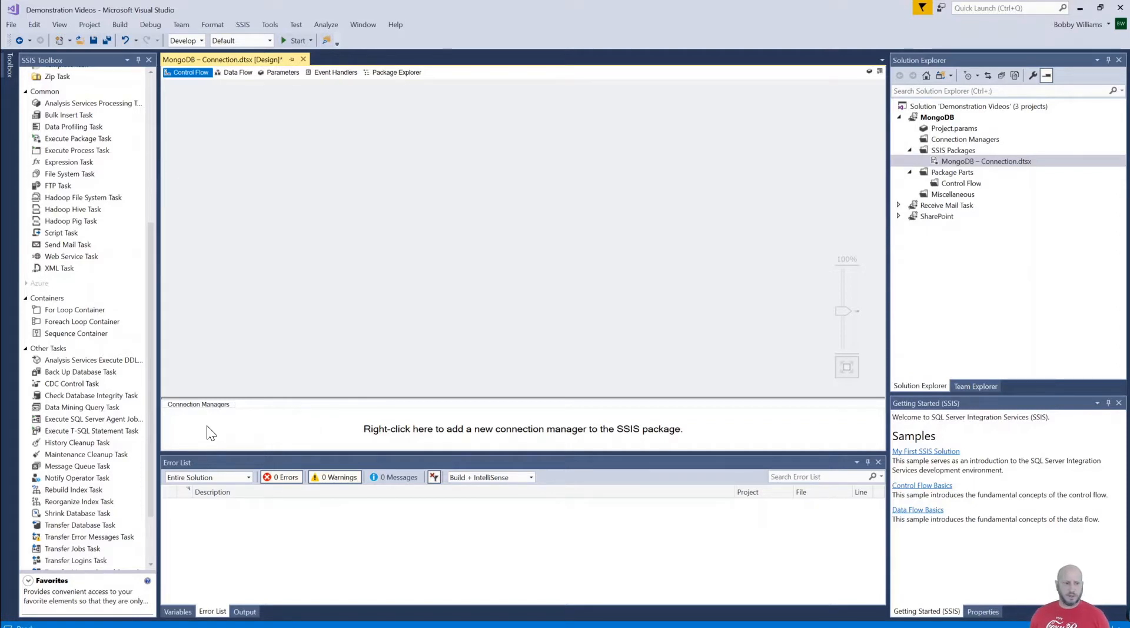
mouse_move(232, 421)
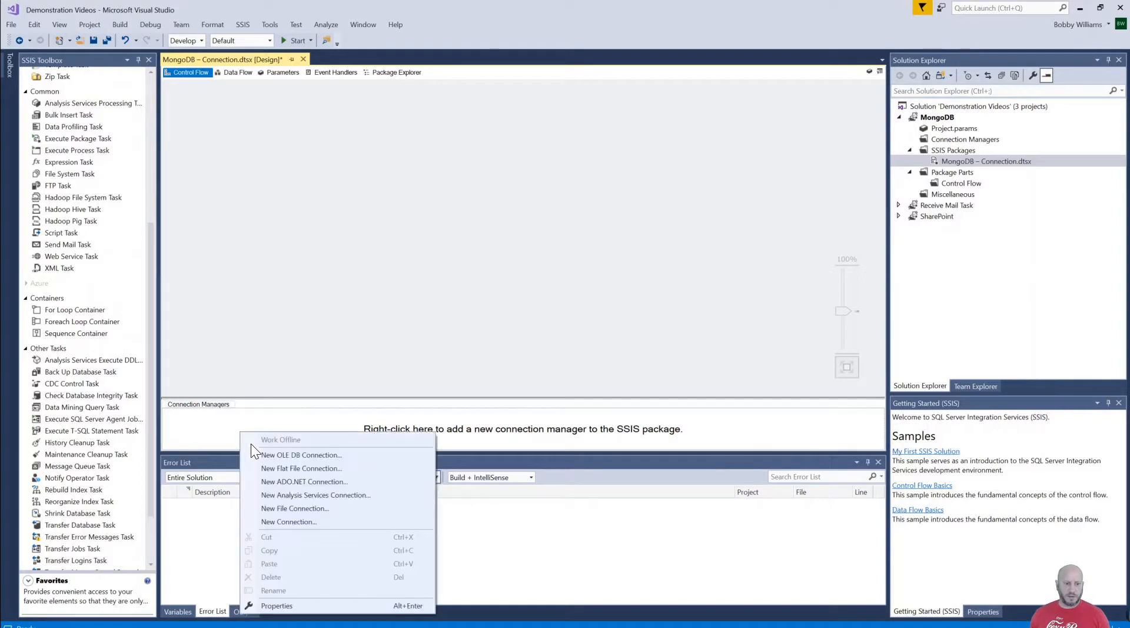
click(288, 521)
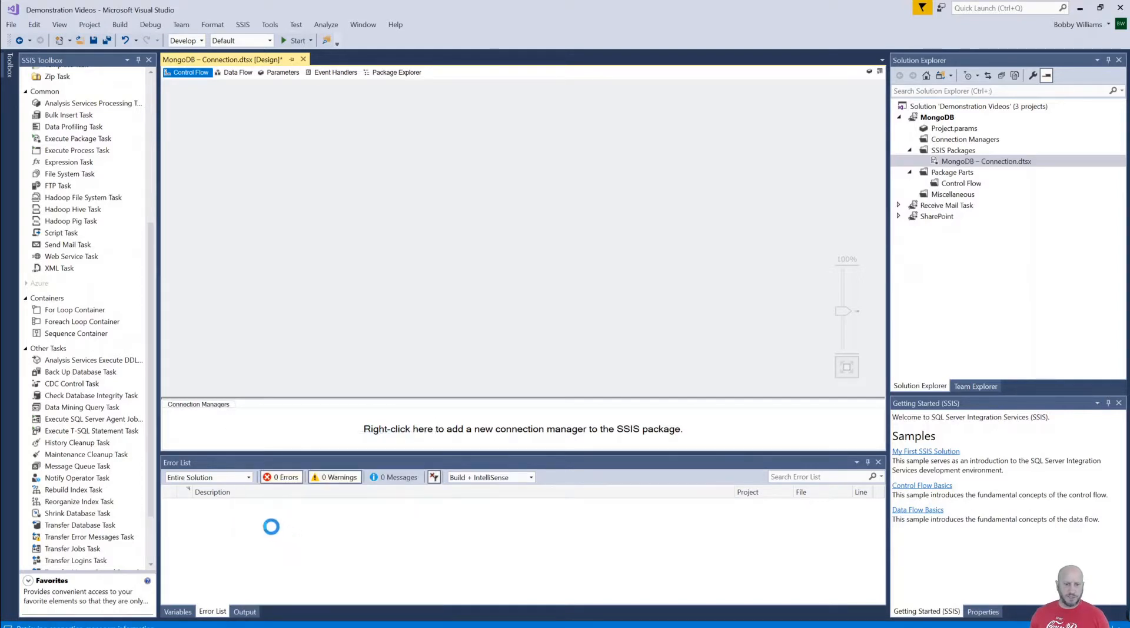
Add a MONGODB connection manager type to open its blank editor.
right_click(523, 428)
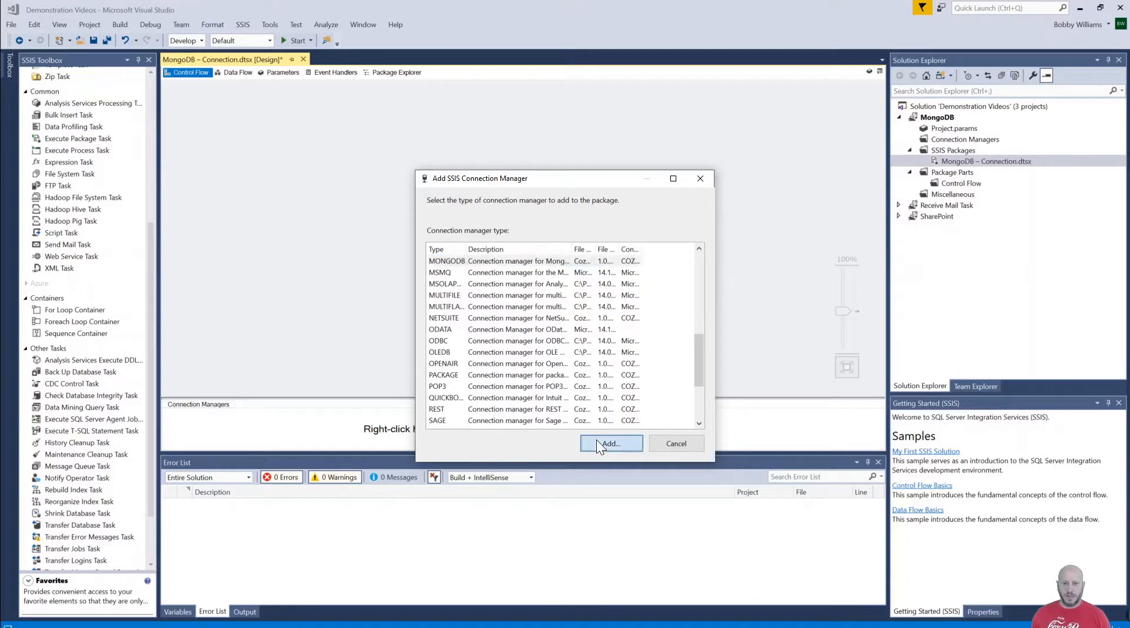
mouse_move(584, 436)
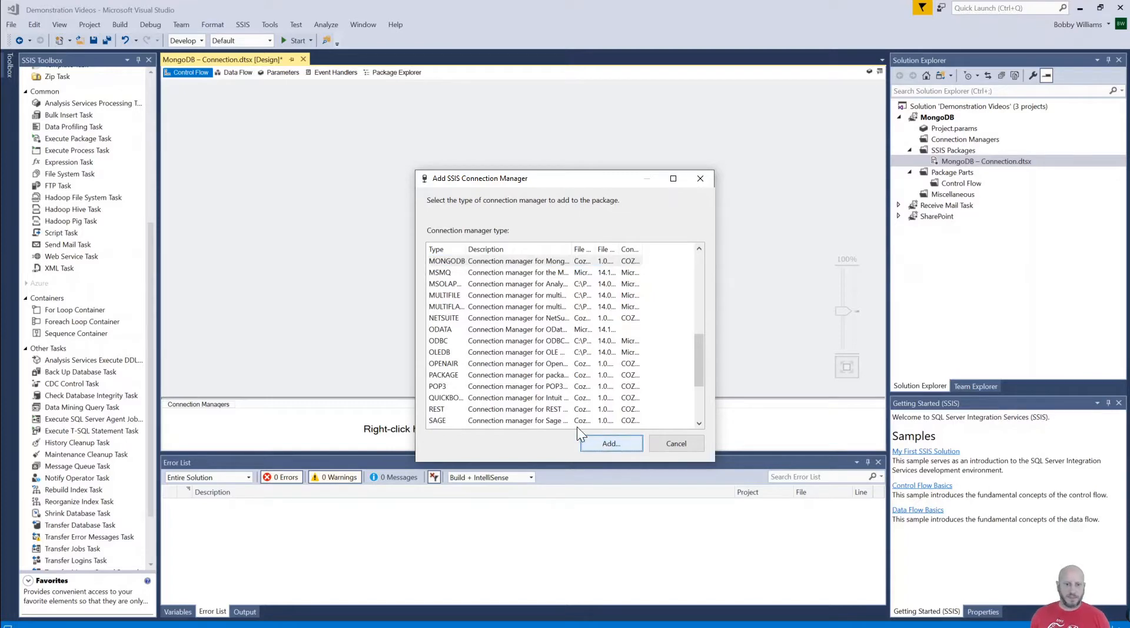
click(609, 443)
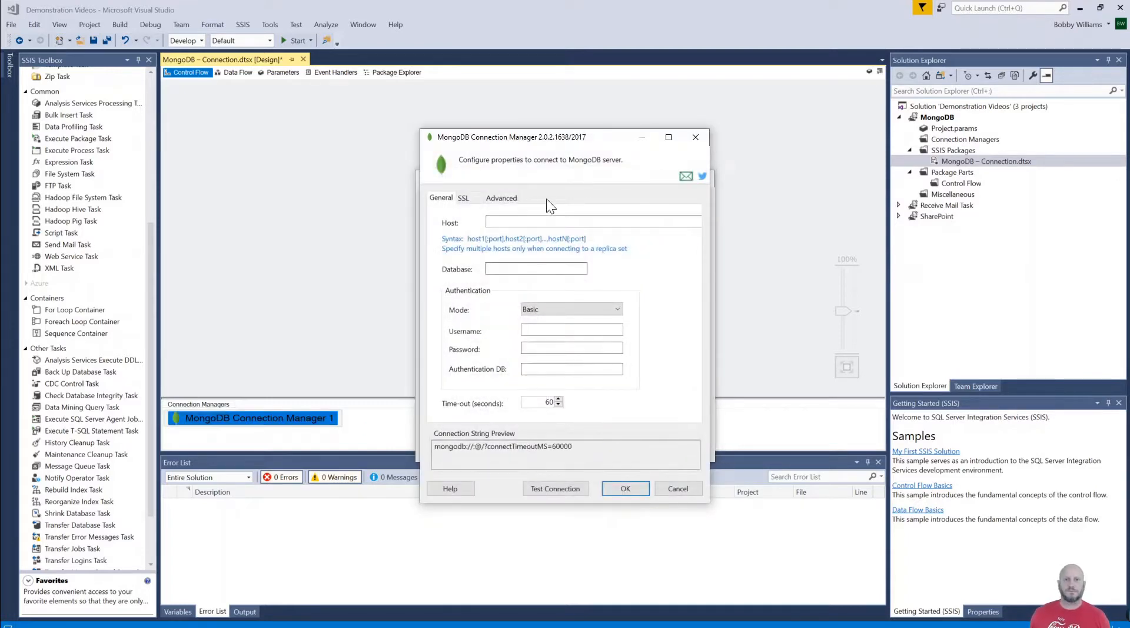
mouse_move(580, 198)
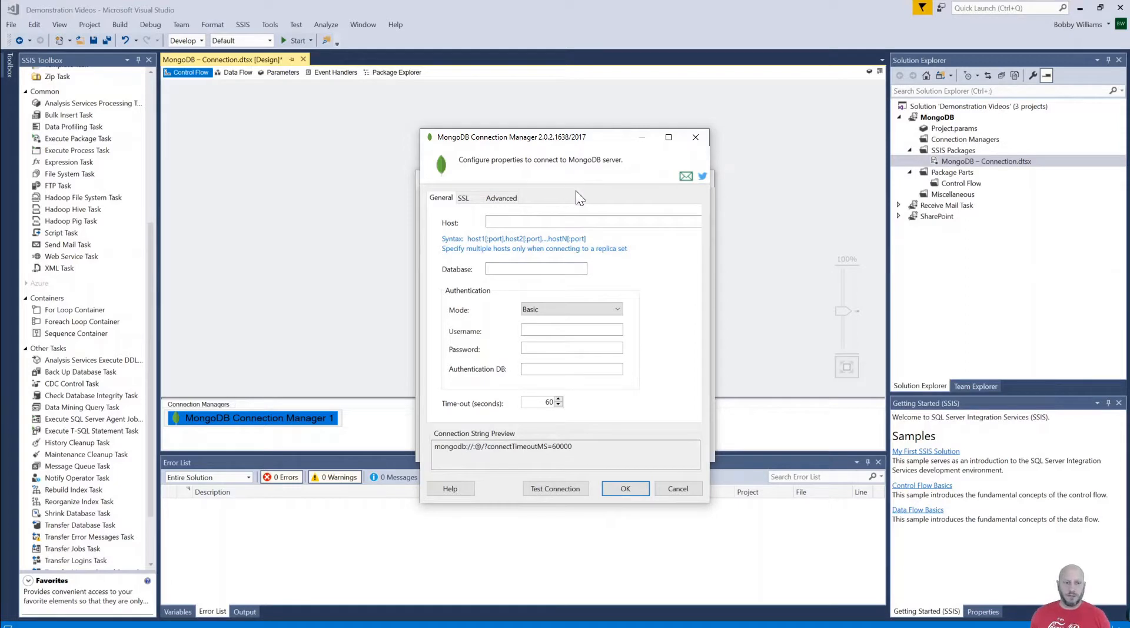
mouse_move(472, 151)
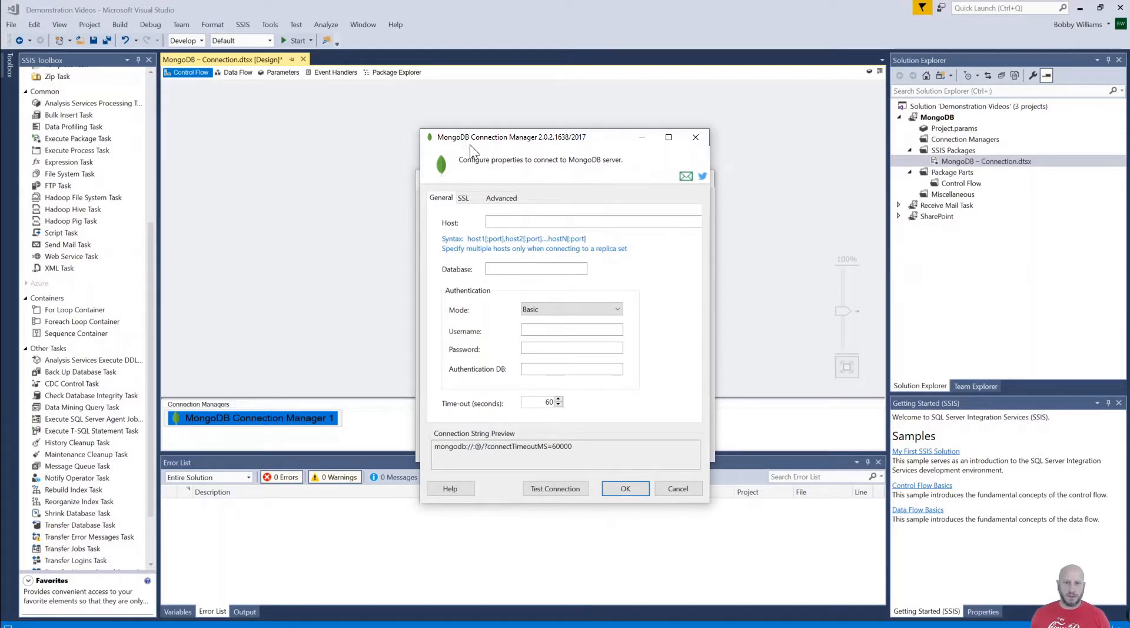
mouse_move(472, 225)
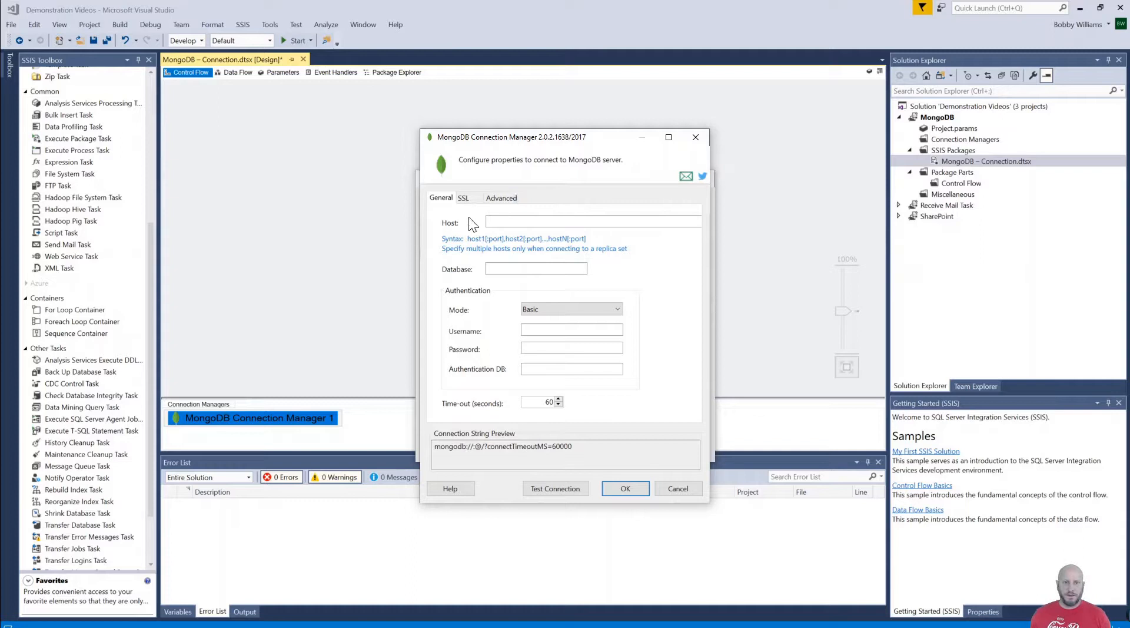
mouse_move(453, 229)
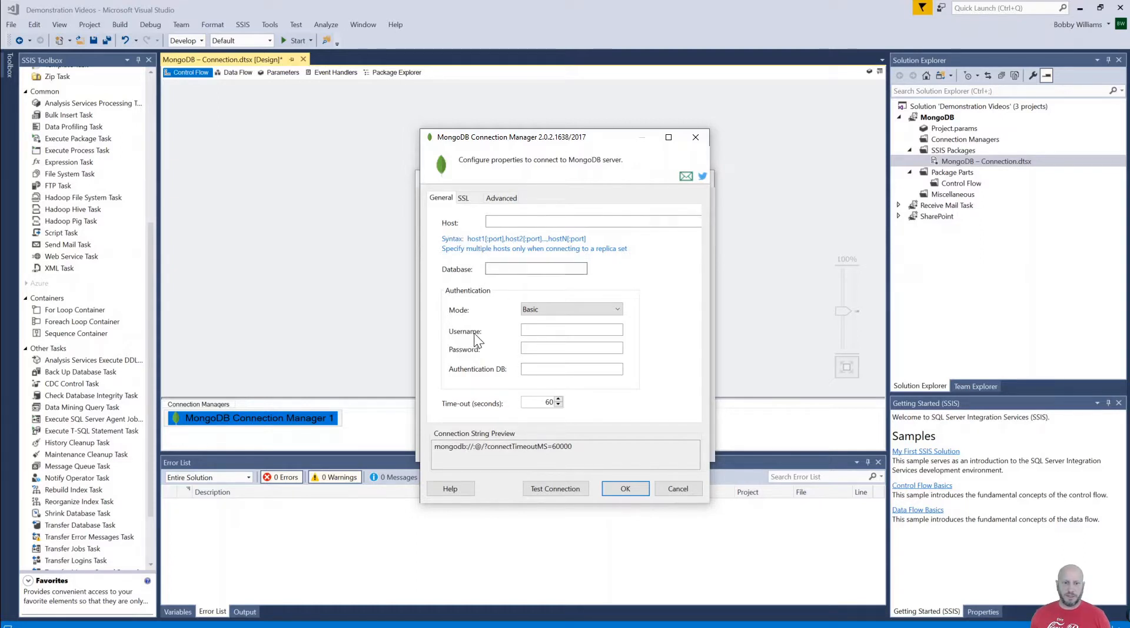
mouse_move(464, 380)
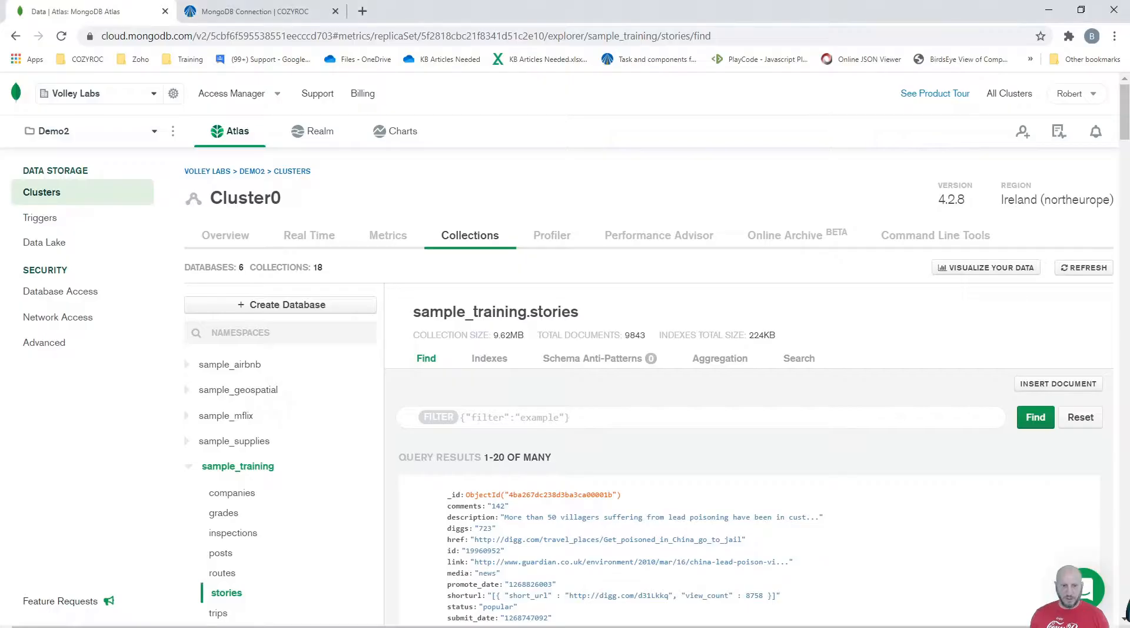
mouse_move(199, 476)
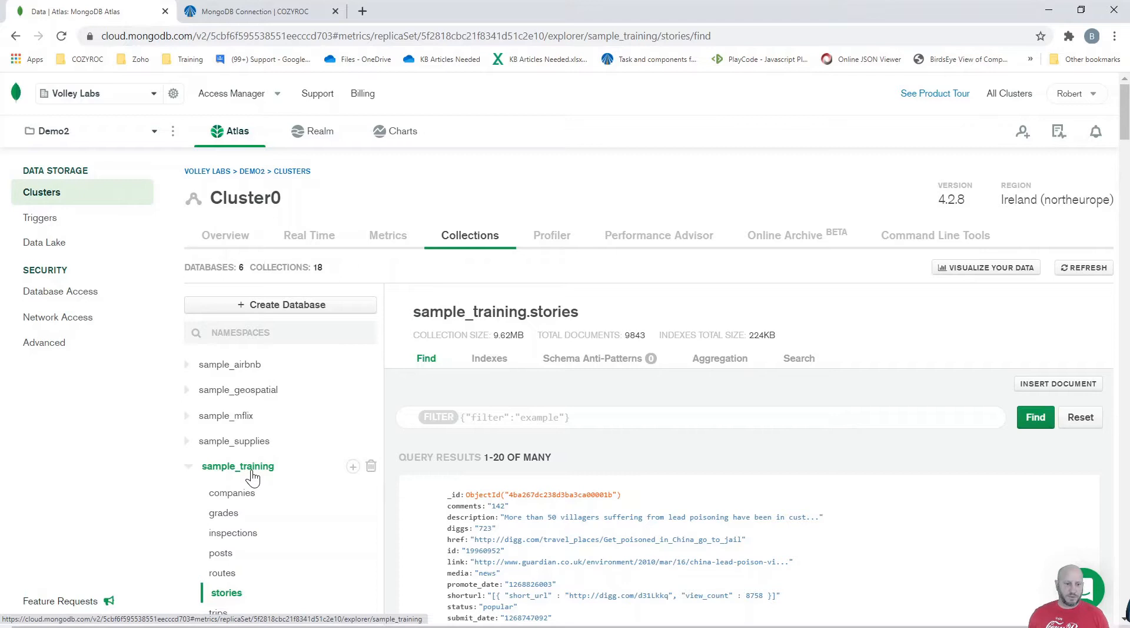
mouse_move(226, 601)
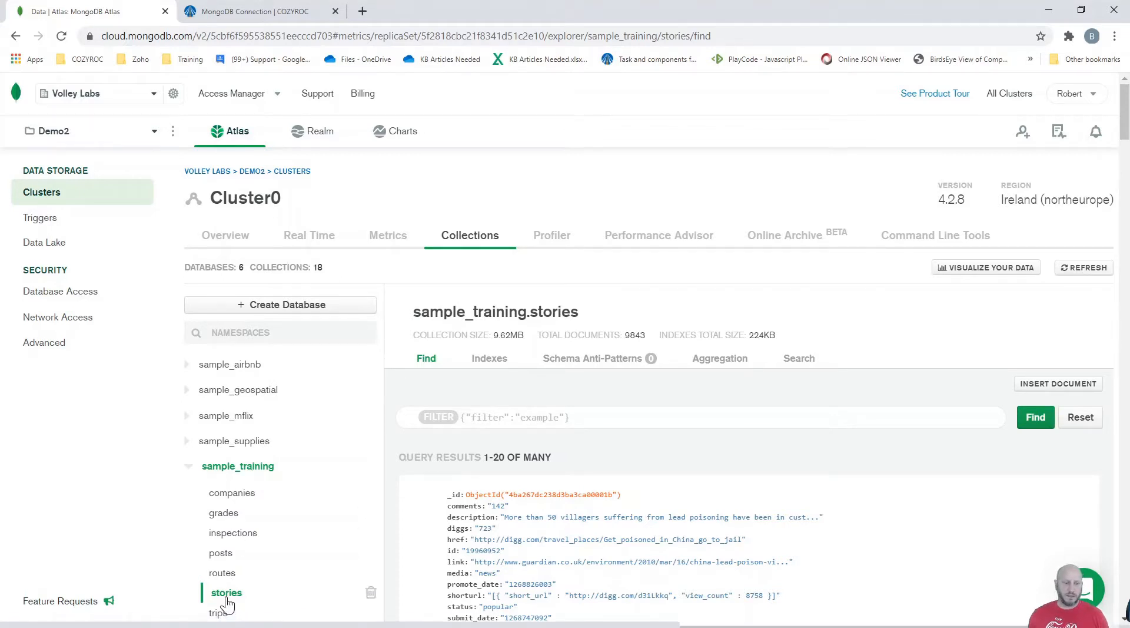
mouse_move(220, 436)
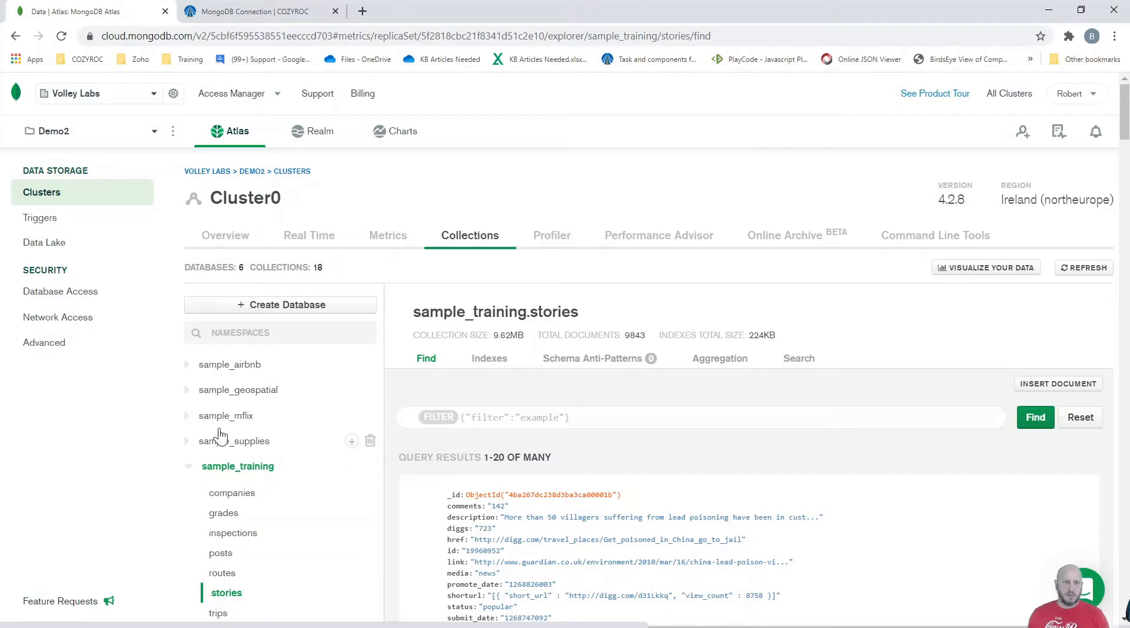
Show Cluster0's Overview listing its three replica set shard hosts.
click(225, 235)
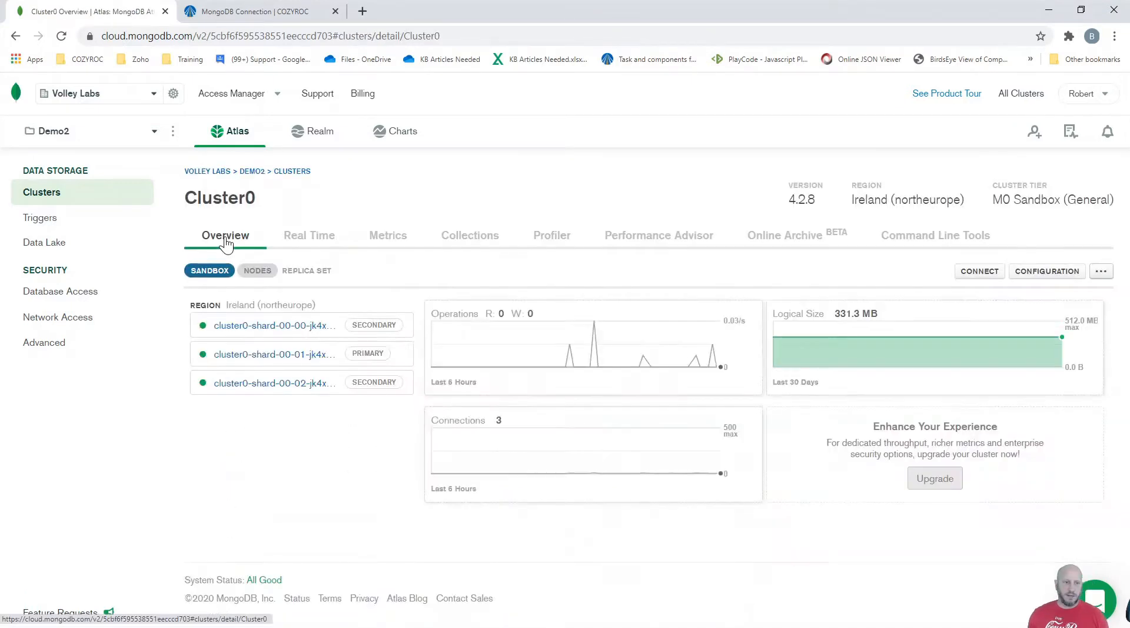
mouse_move(353, 358)
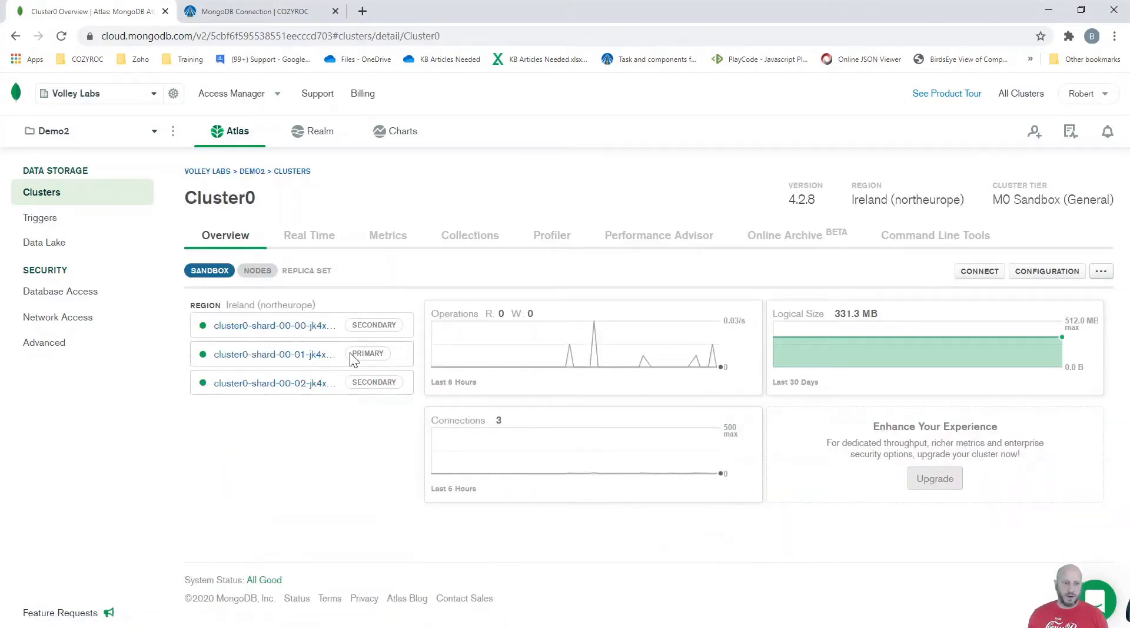
mouse_move(293, 324)
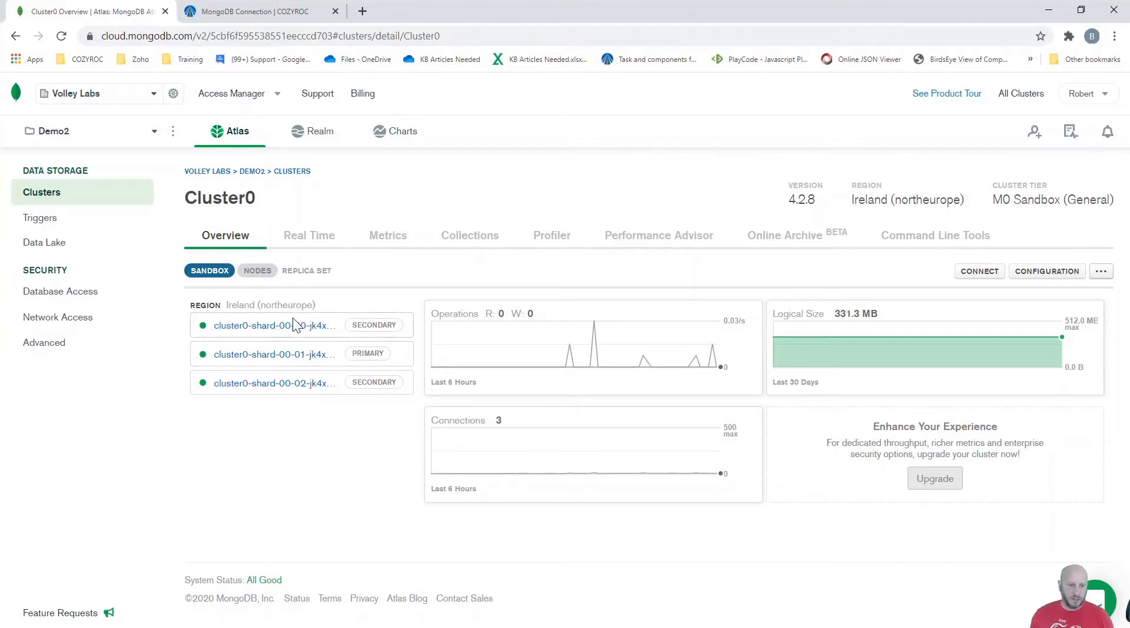
mouse_move(274, 383)
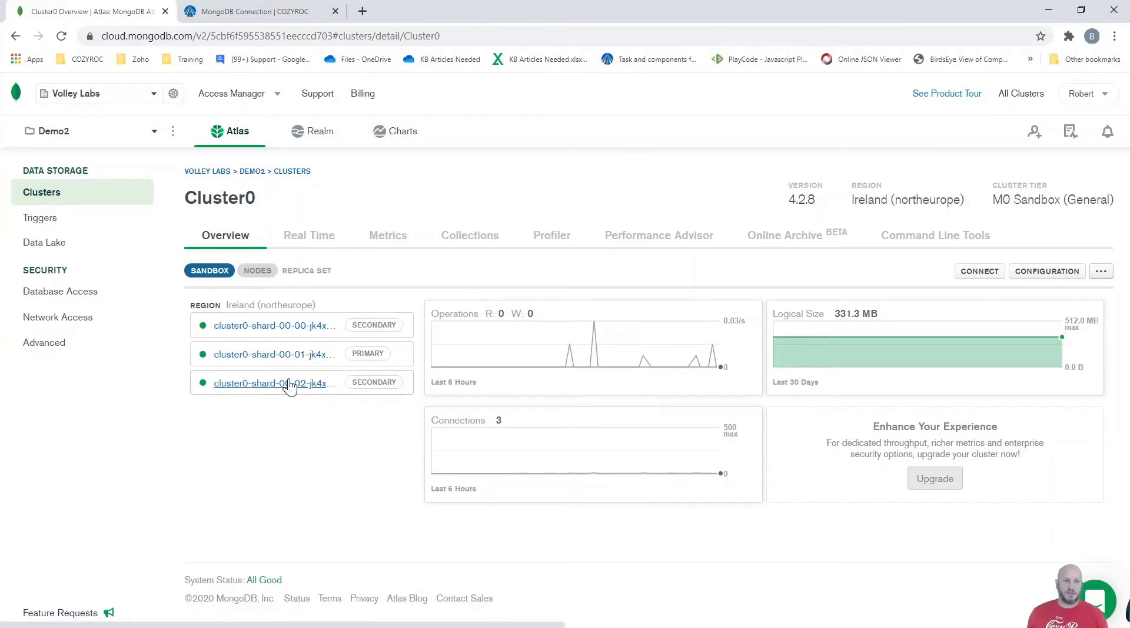
mouse_move(220, 370)
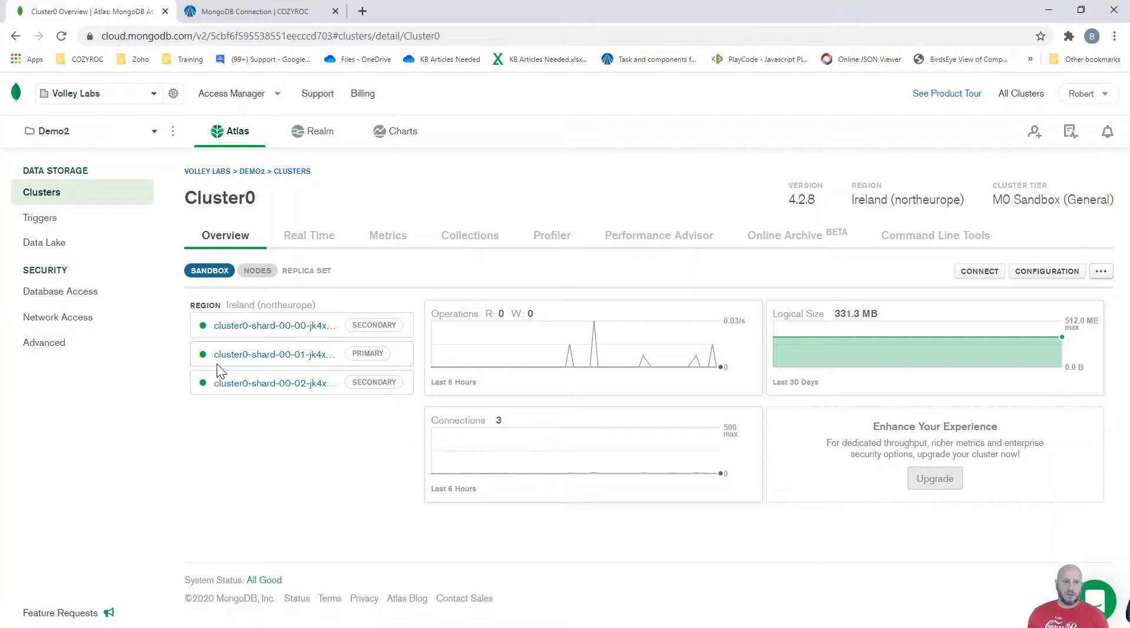
mouse_move(213, 366)
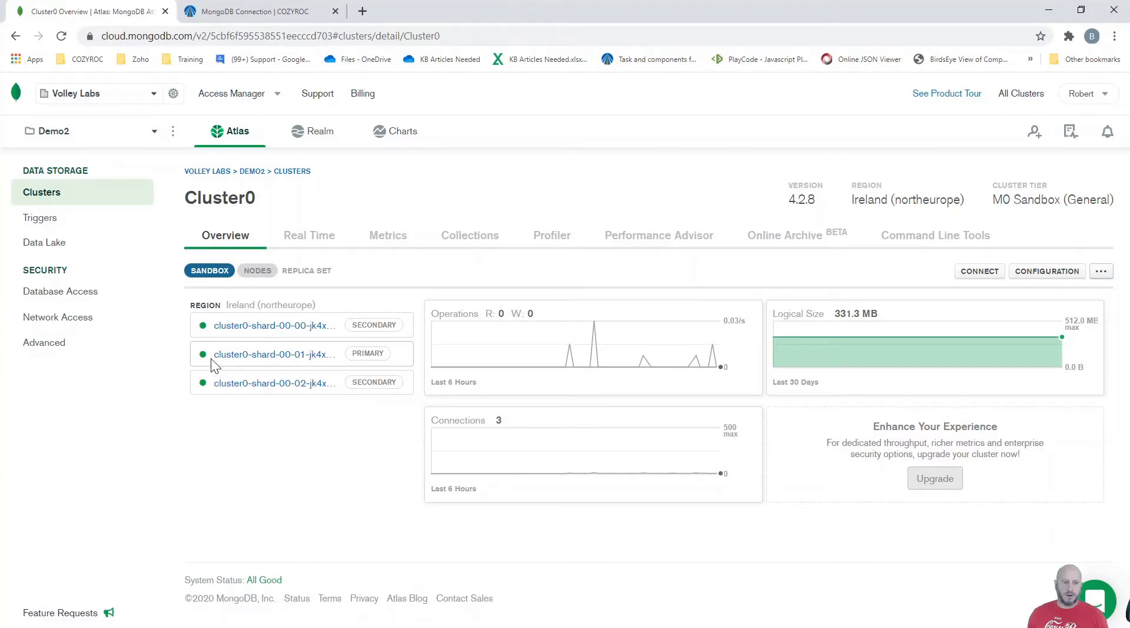
mouse_move(261, 447)
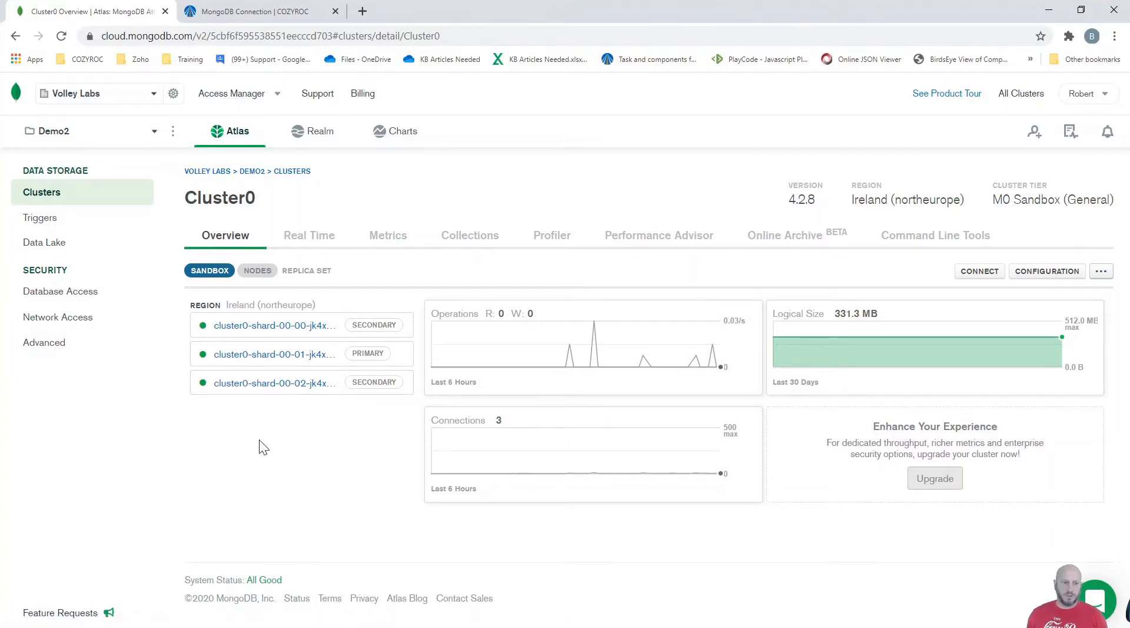
mouse_move(232, 431)
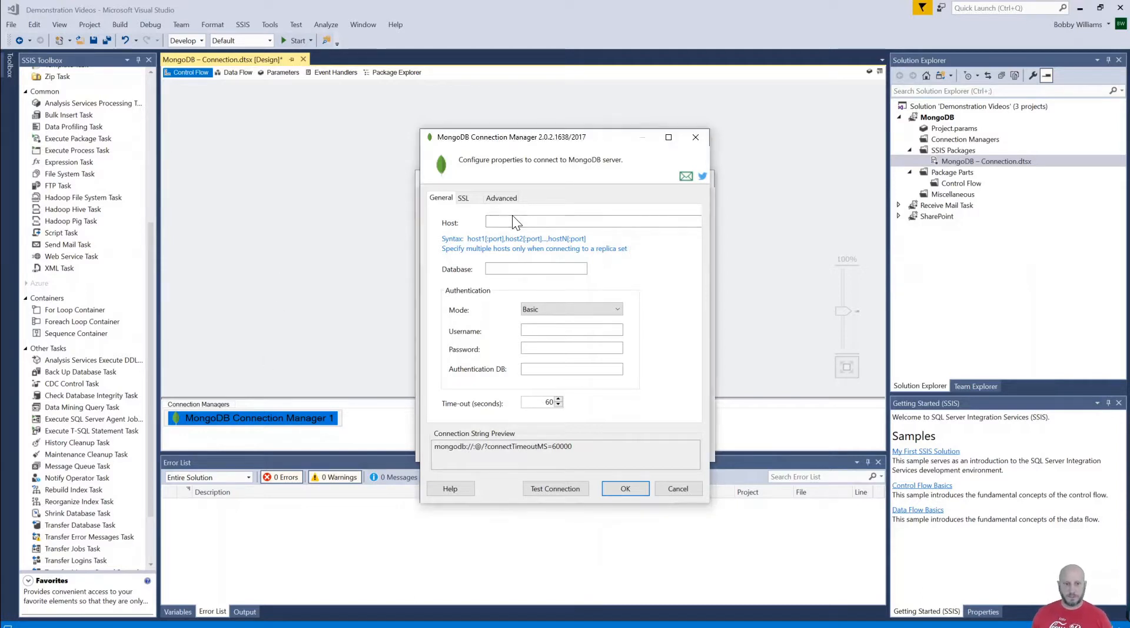
Enter host cluster0-shard-00-01-jk4xk.azure.mongodb.net:27017, database sample_training, user cozyroc, password, auth DB admin.
text(cluster0-shard-00-01-jk4xk.azure.mongodb.net:27017)
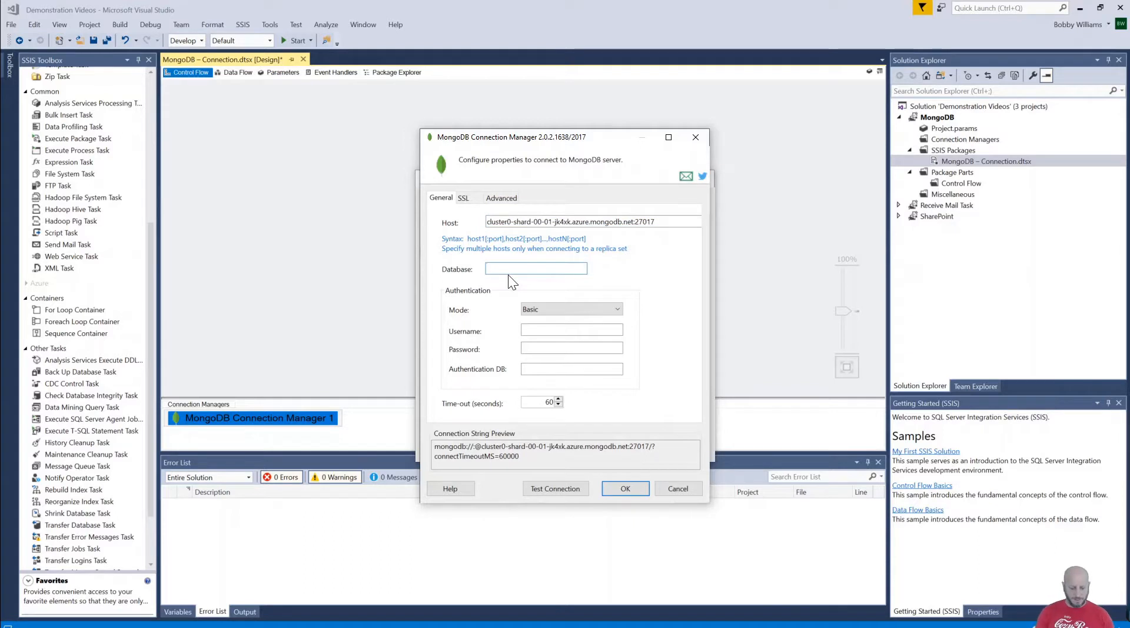
text(sample)
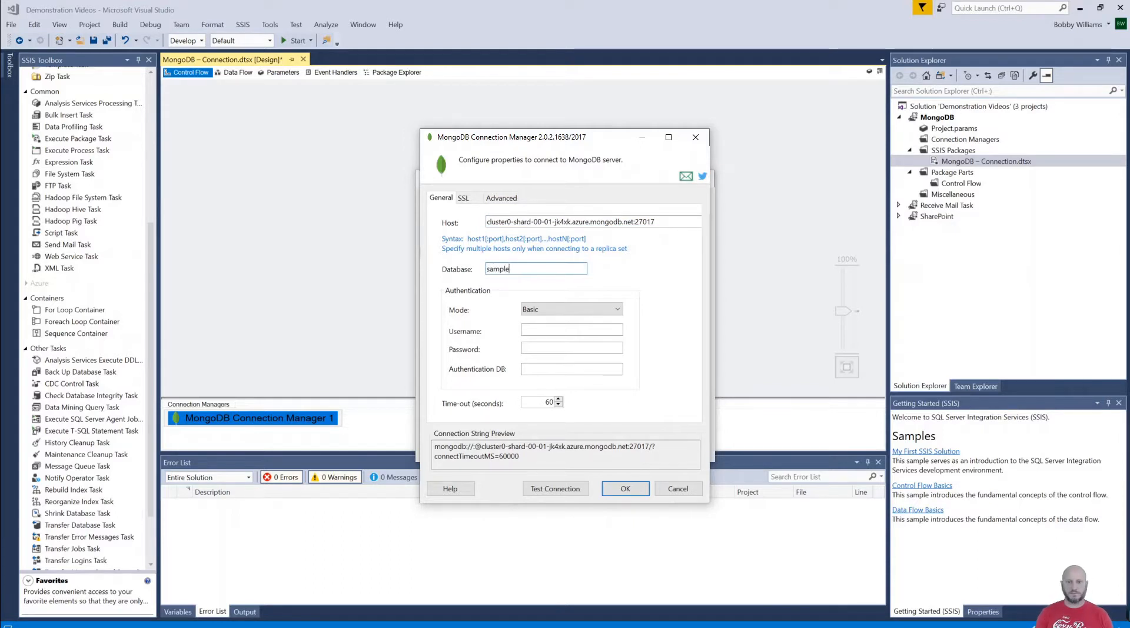
text(_)
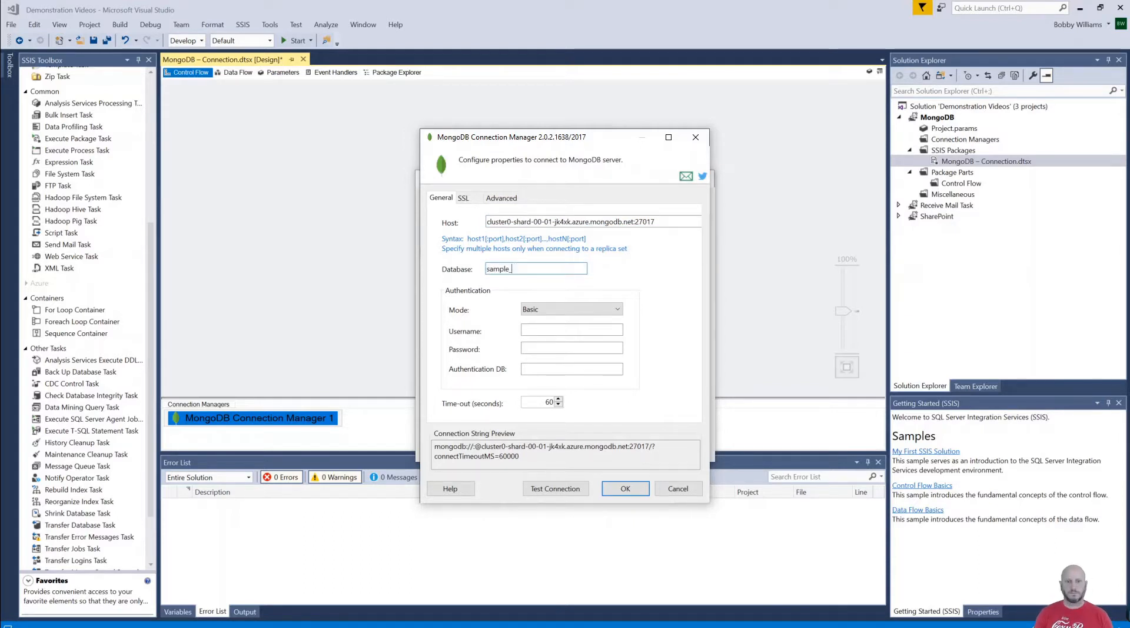
text(training)
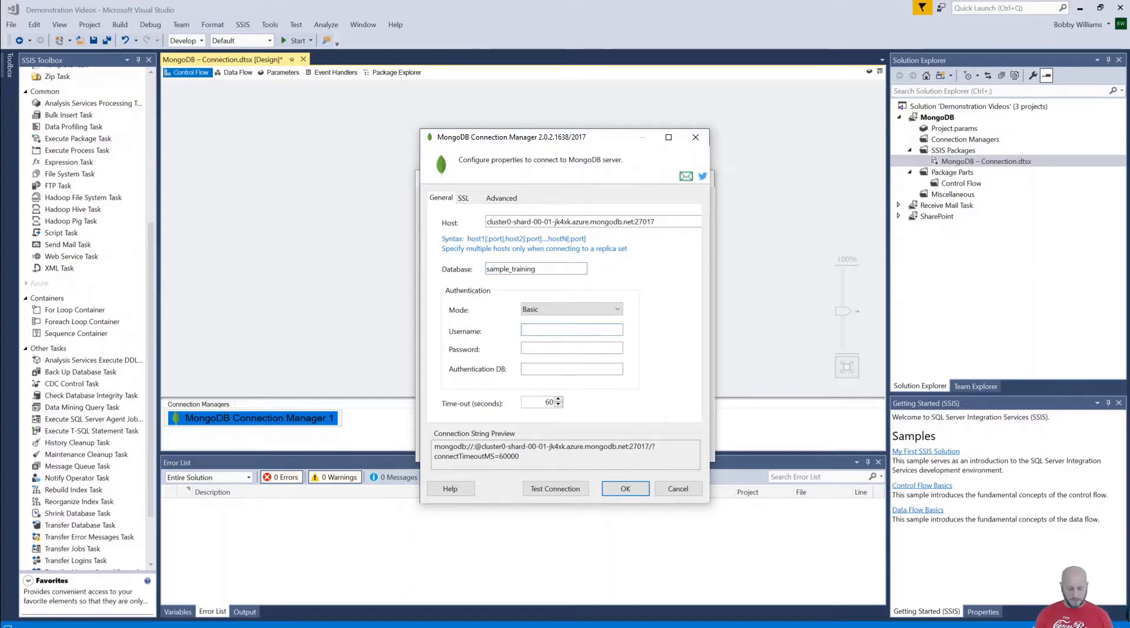
text(cozyroc)
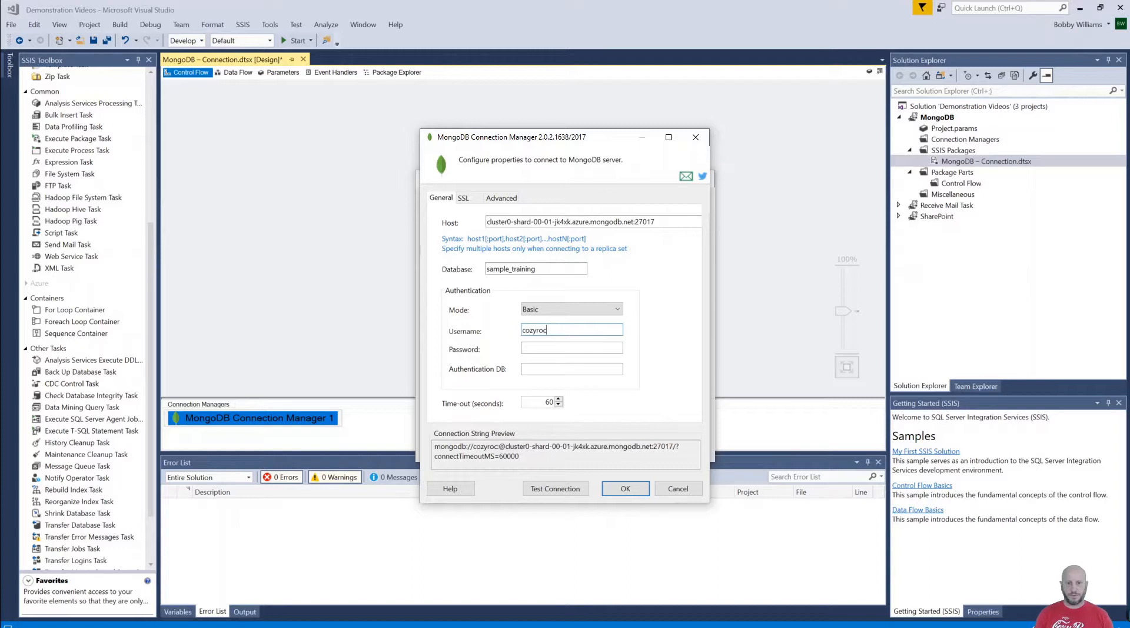
mouse_move(469, 317)
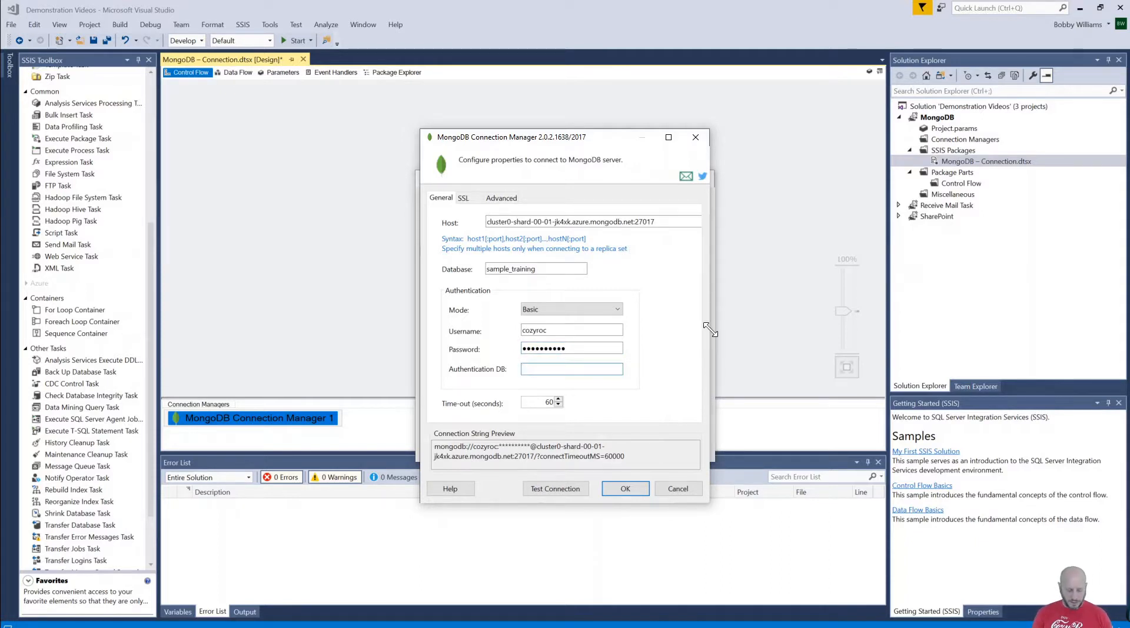
text(admin)
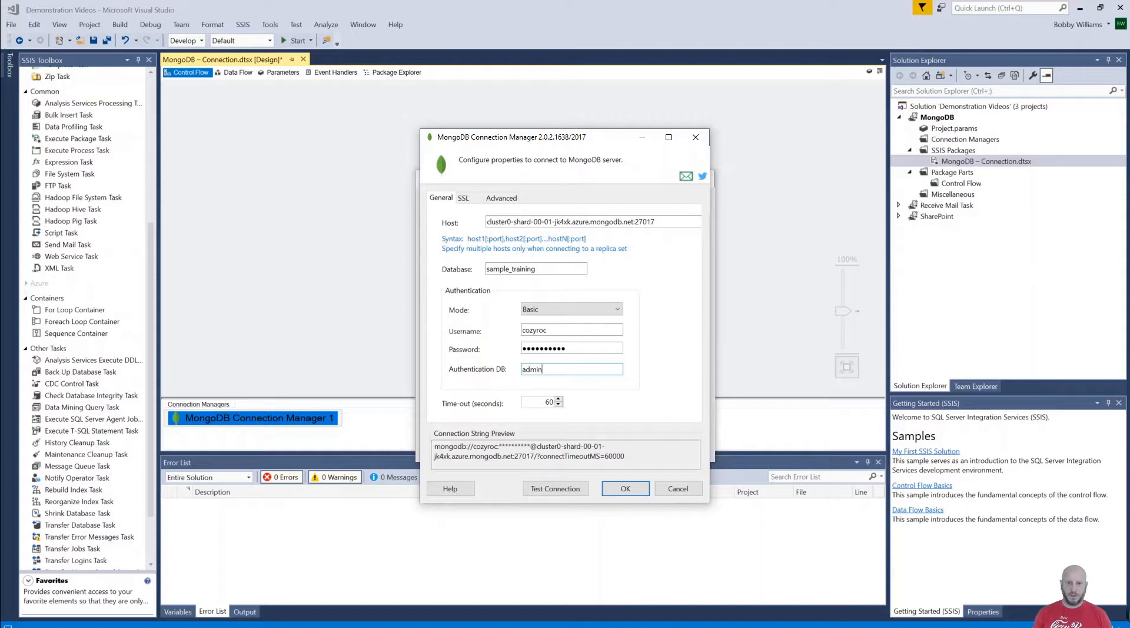
mouse_move(703, 373)
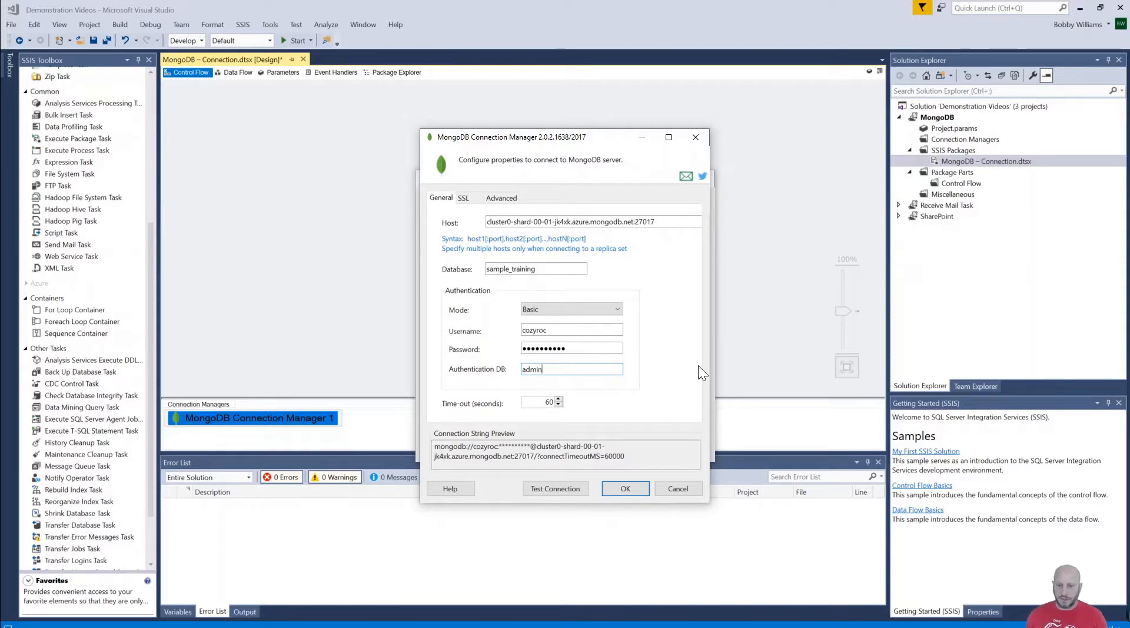
mouse_move(664, 315)
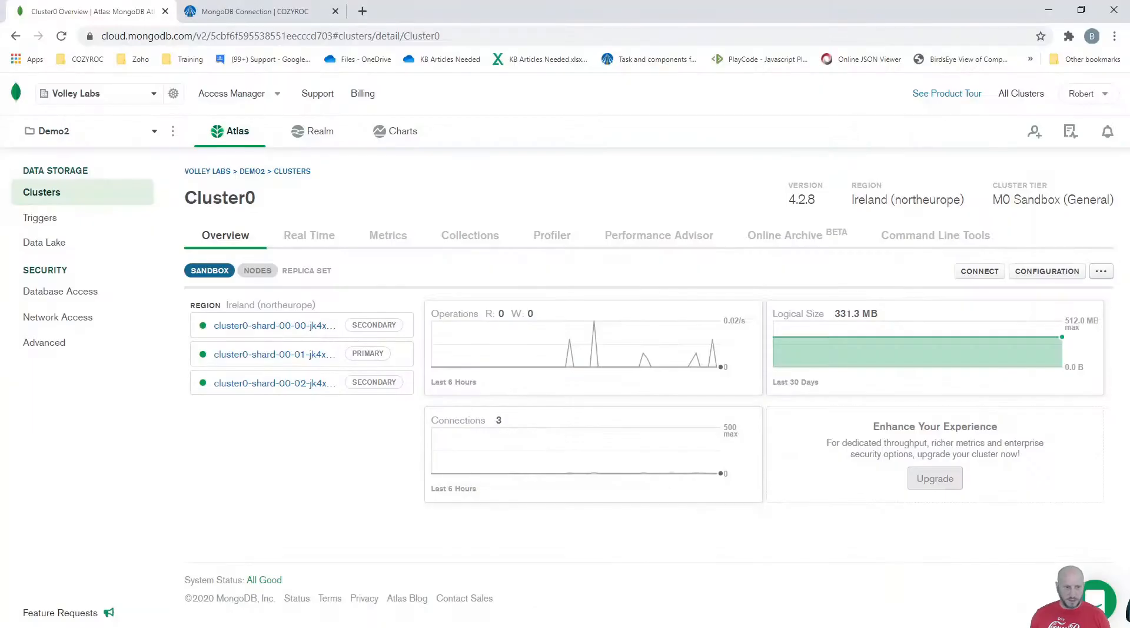
click(61, 290)
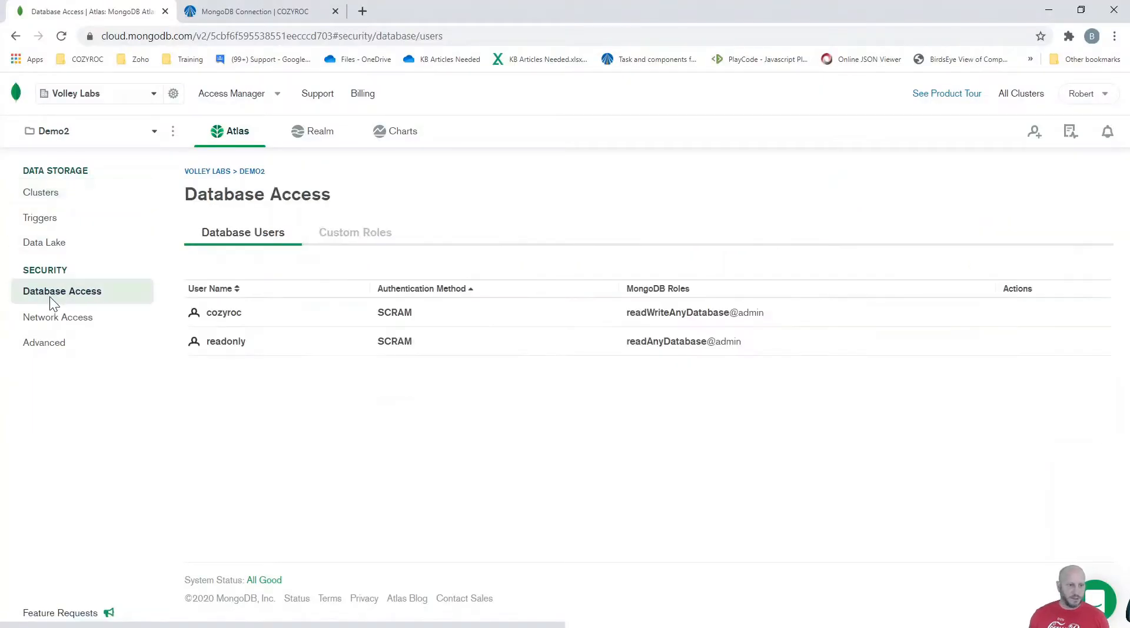
double_click(752, 312)
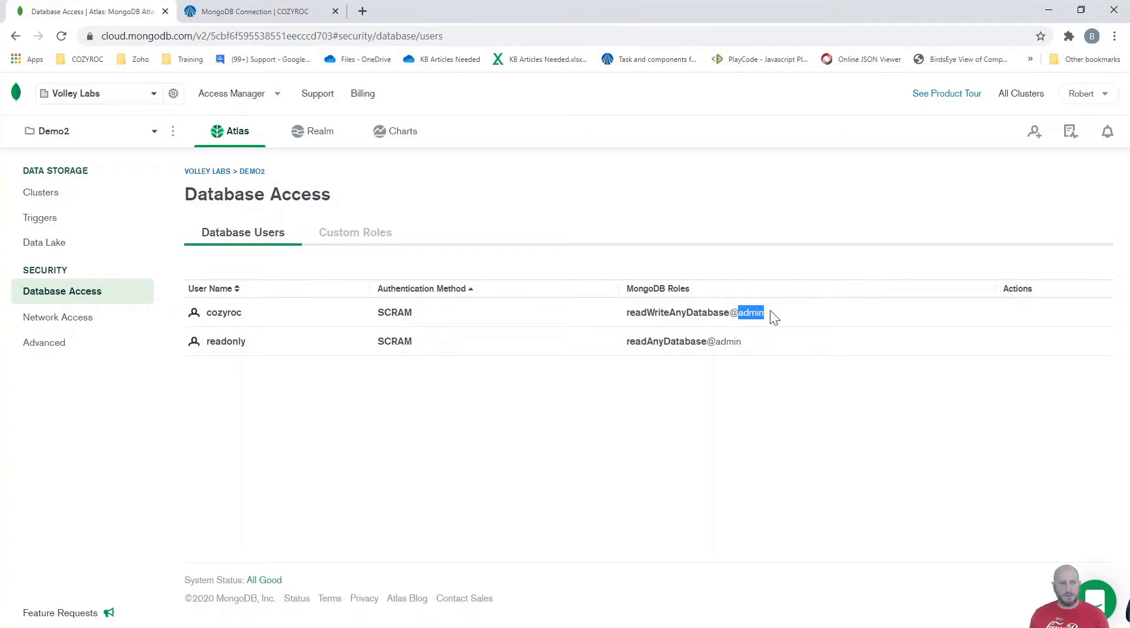
mouse_move(39, 217)
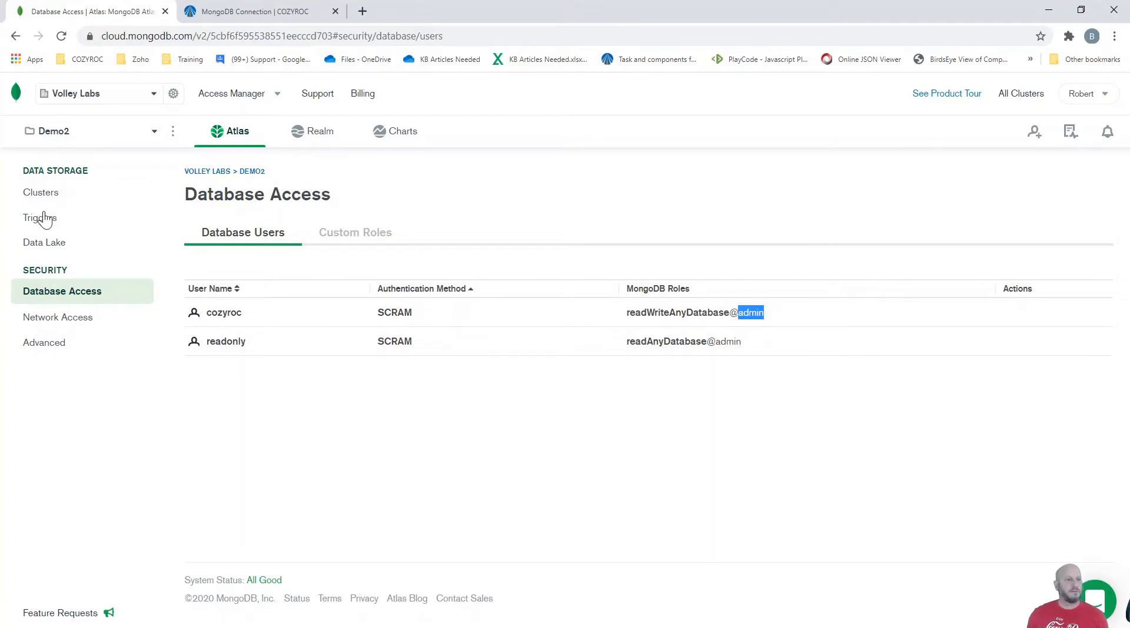
click(40, 192)
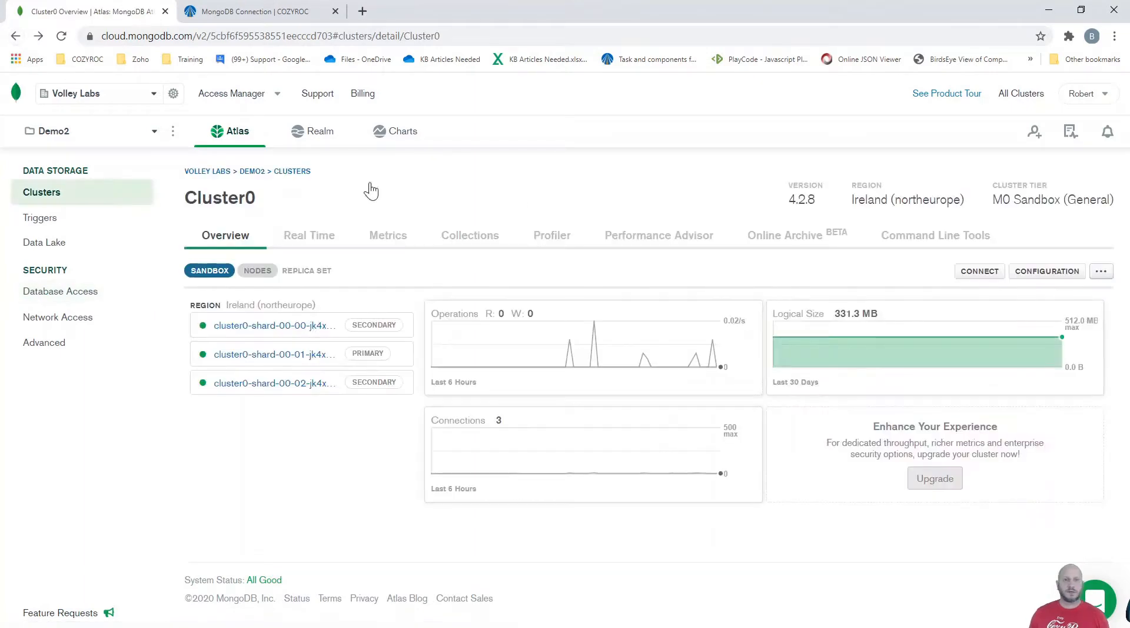
mouse_move(1040, 33)
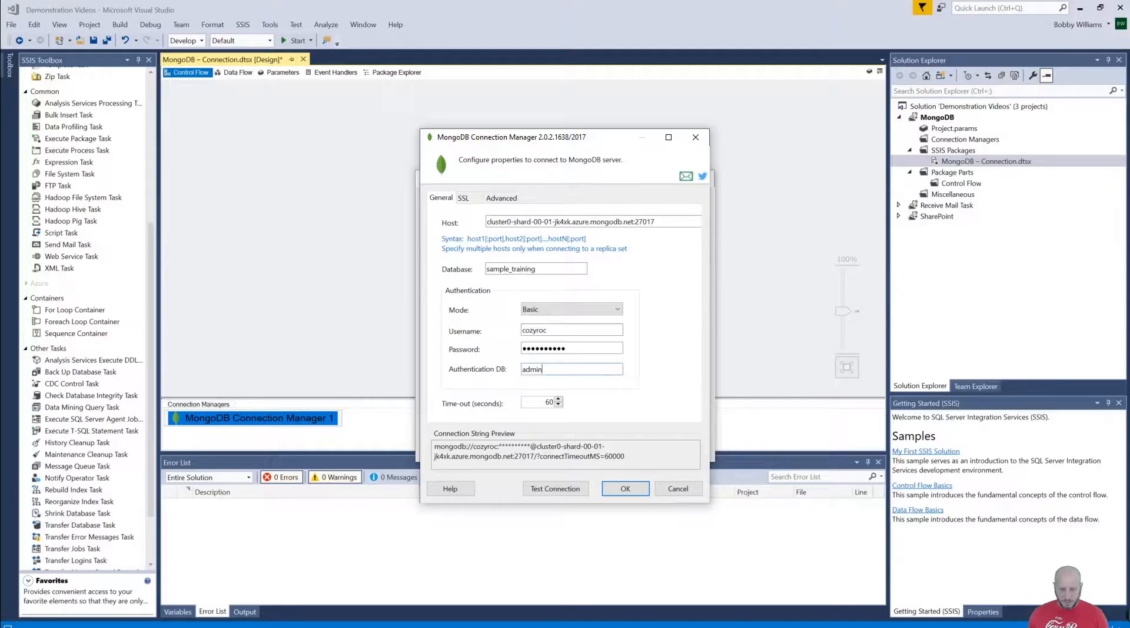
mouse_move(467, 216)
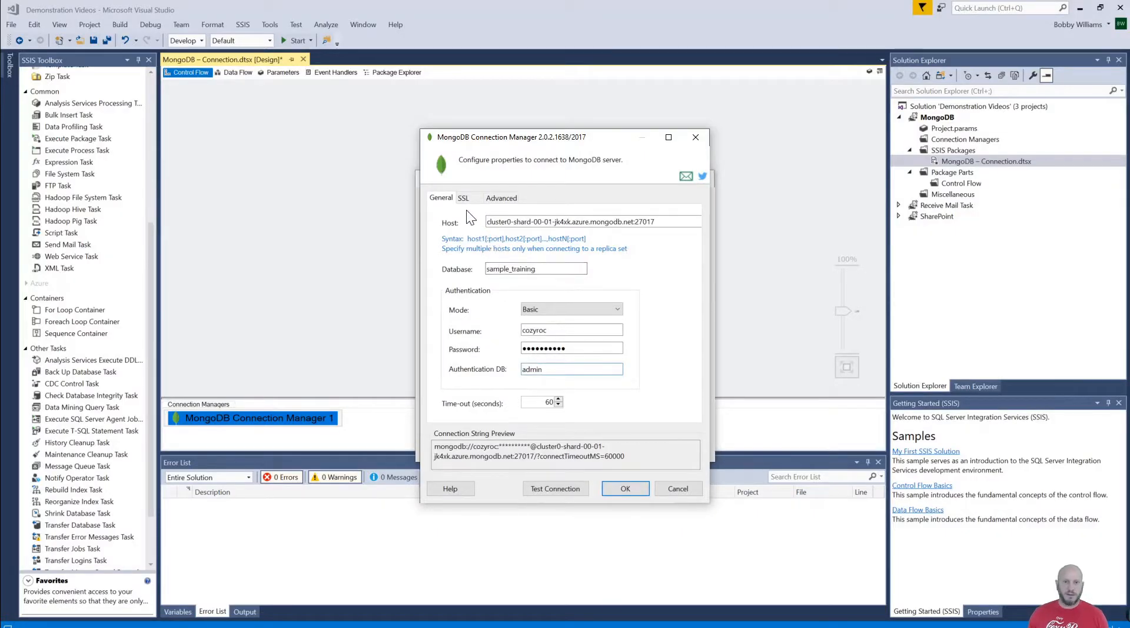
Enable Use SSL and confirm the connection test succeeds.
click(463, 197)
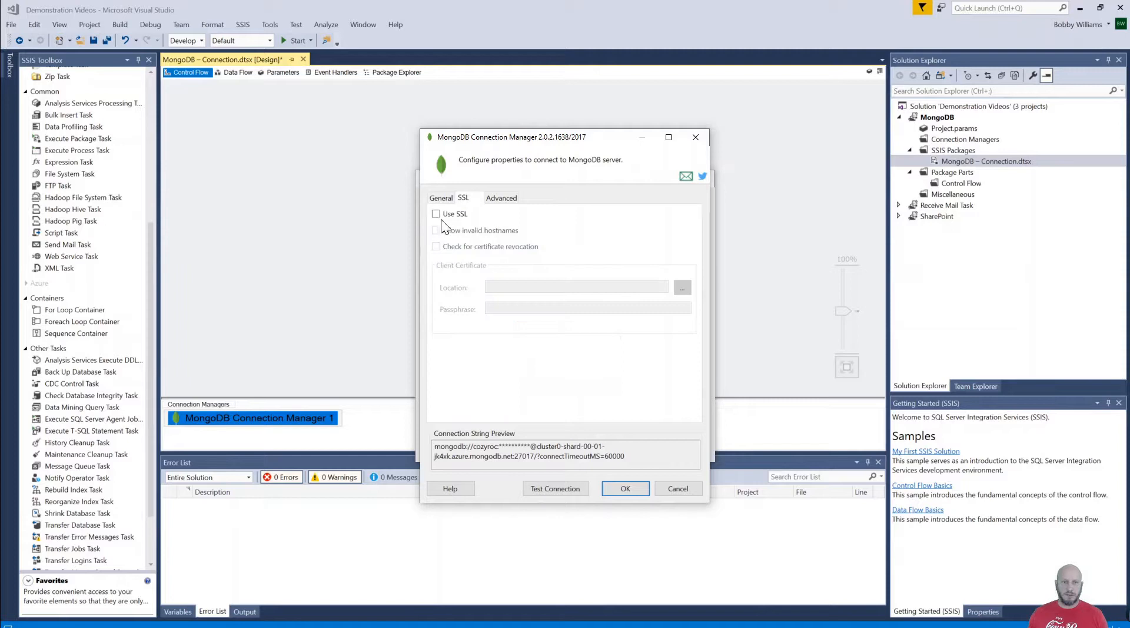
click(436, 213)
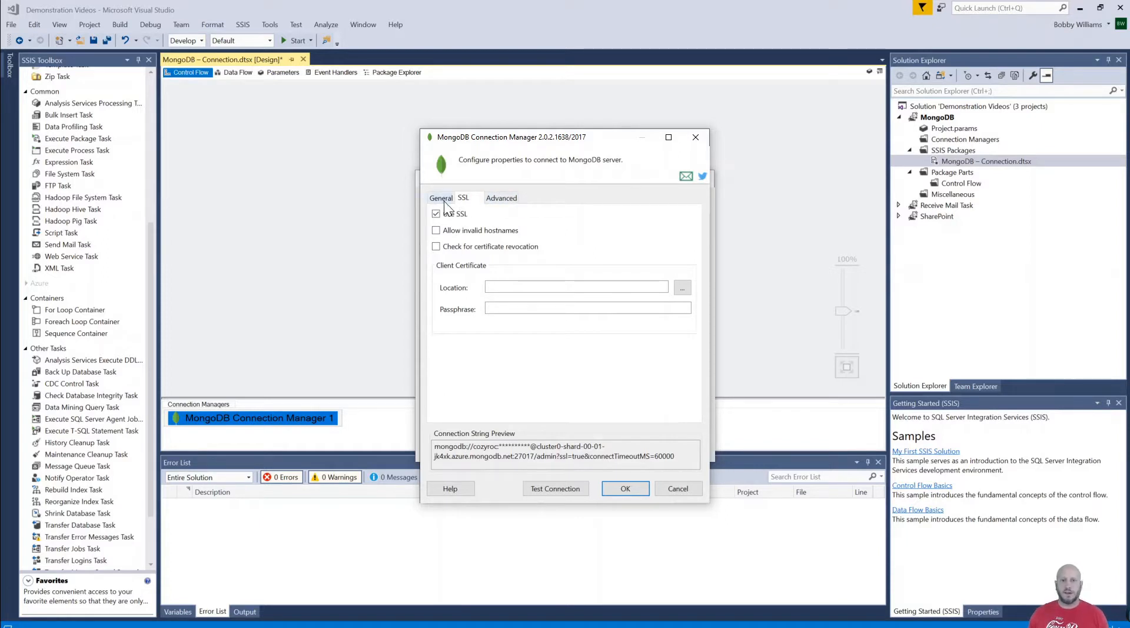
click(441, 197)
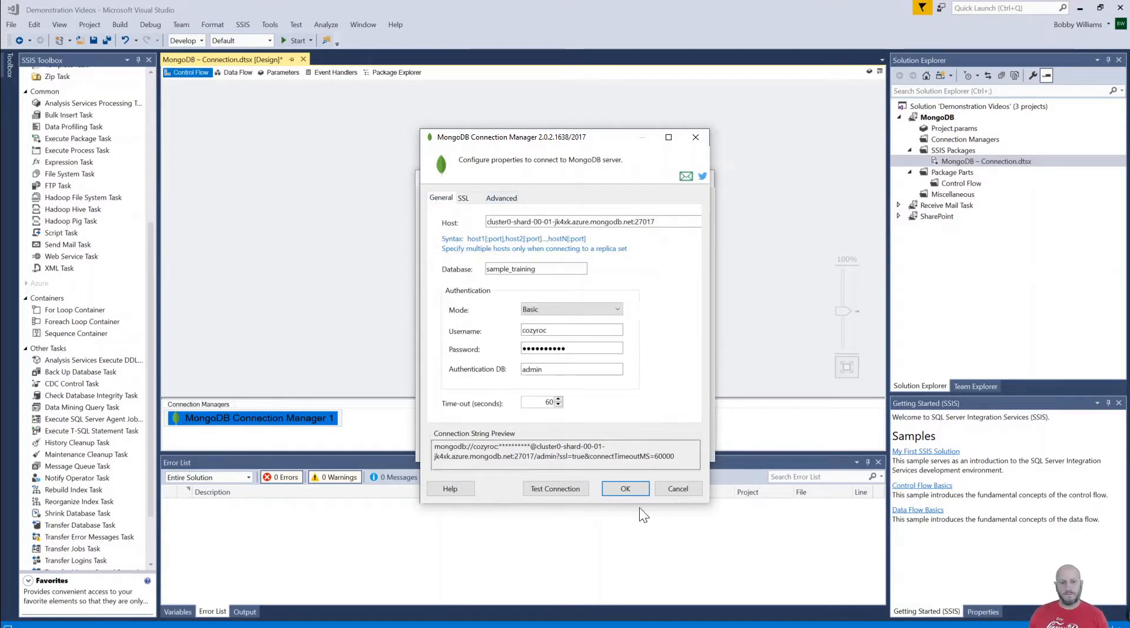
click(555, 488)
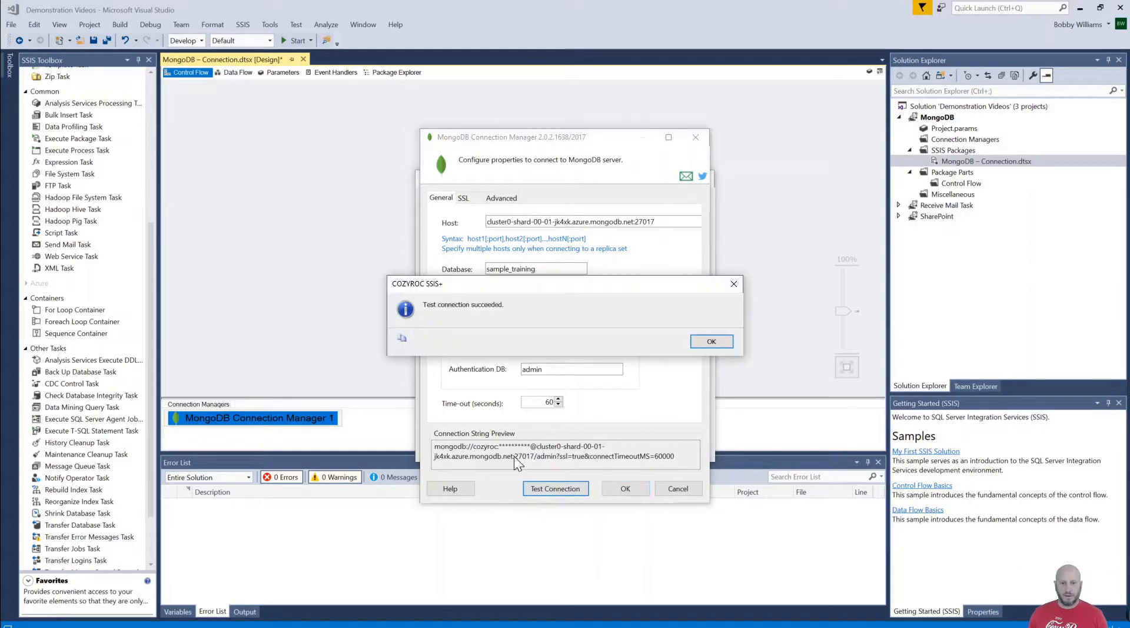
click(710, 340)
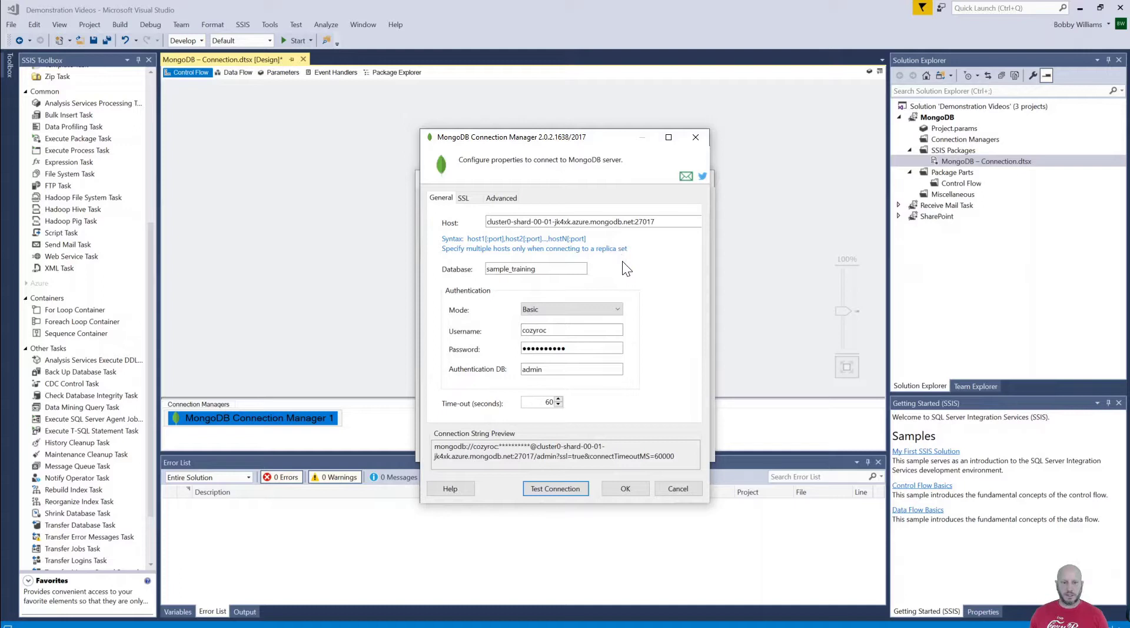
mouse_move(637, 332)
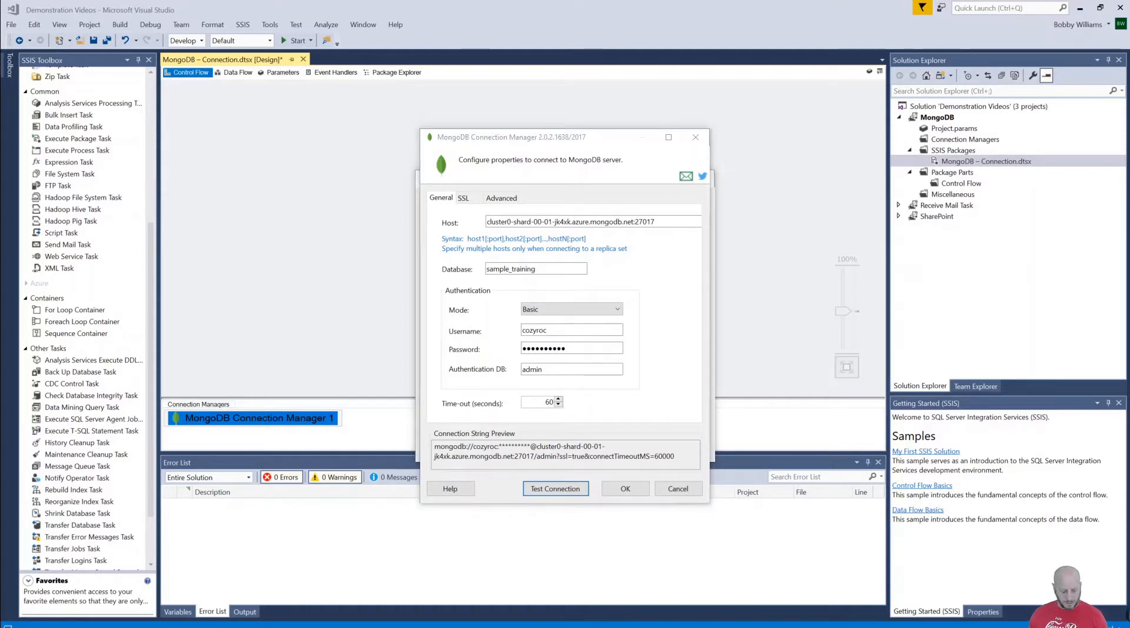
Put all three shard hosts in the Host field and test, getting the replicaSet warning.
click(591, 222)
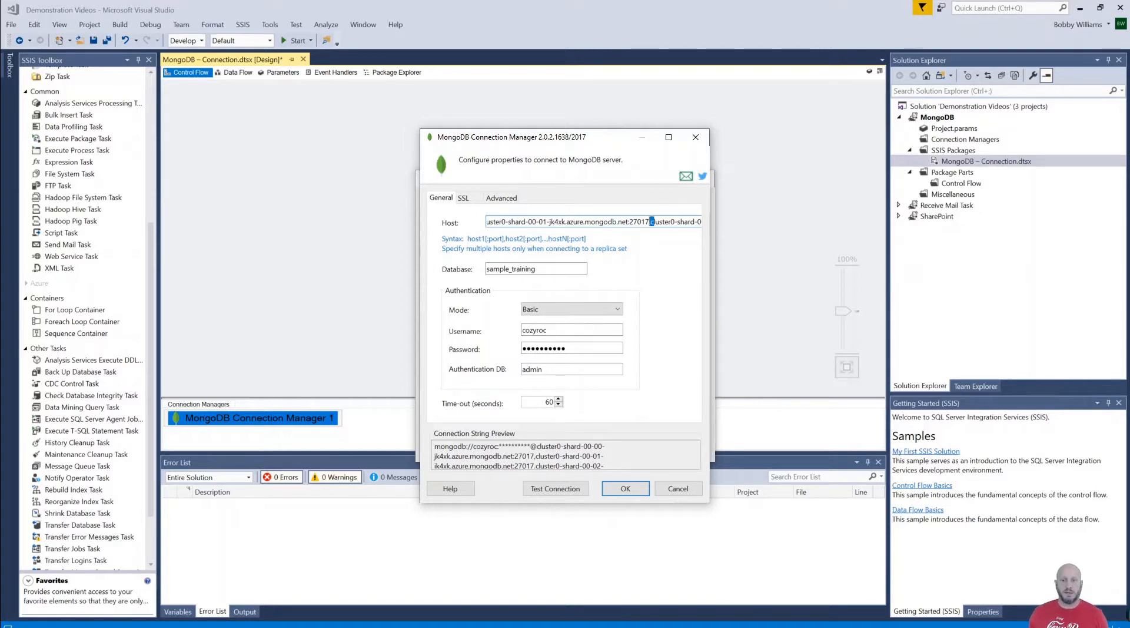
mouse_move(590, 269)
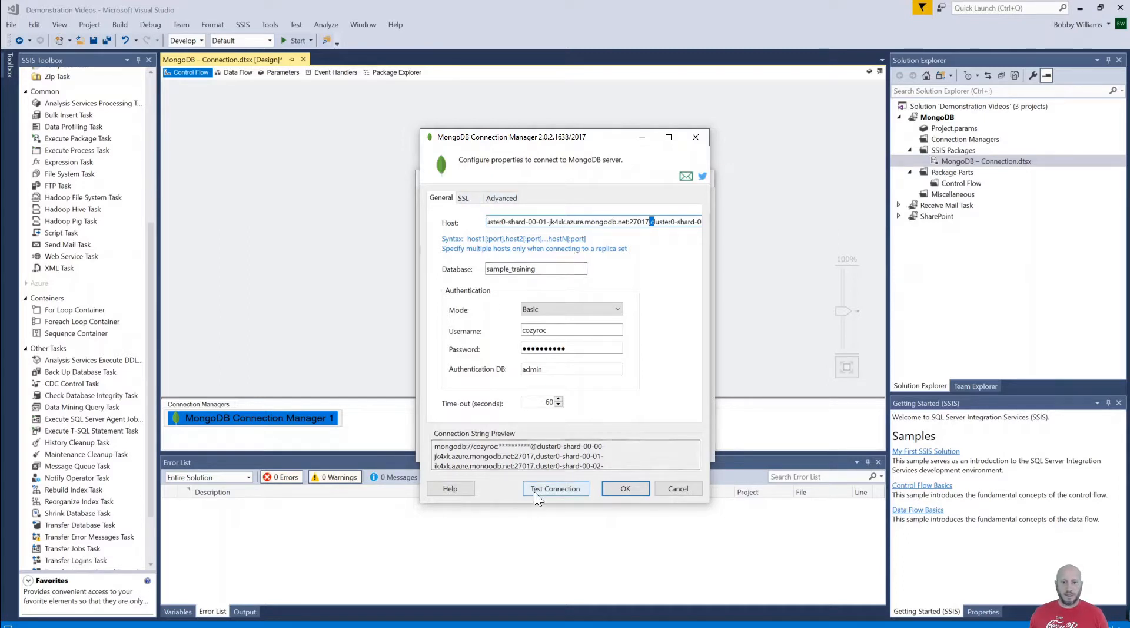
click(555, 488)
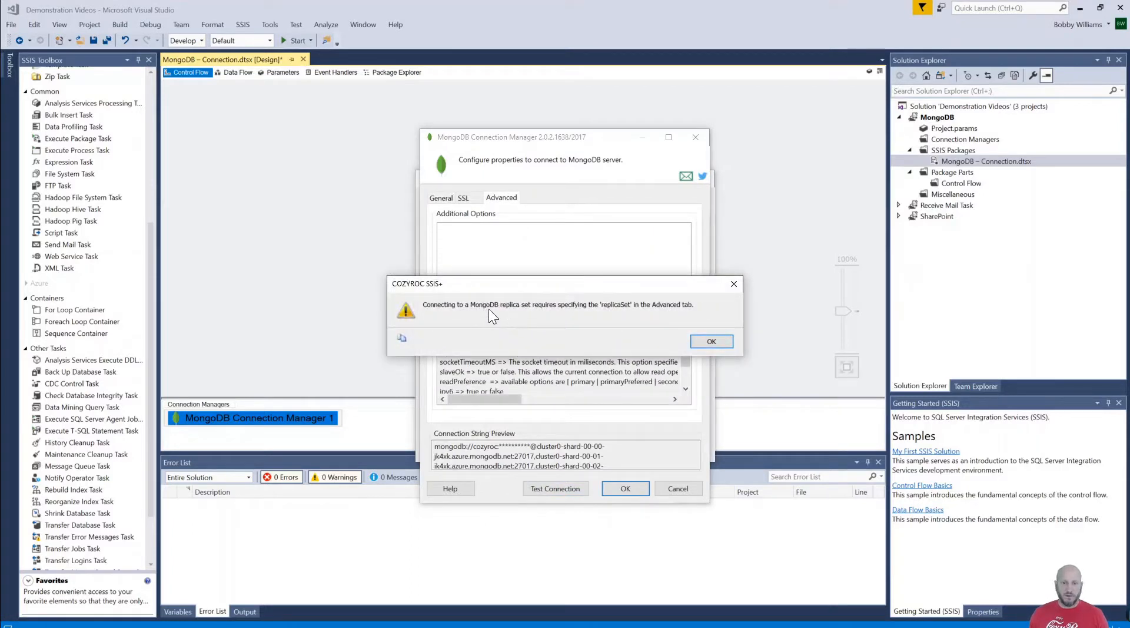
mouse_move(569, 319)
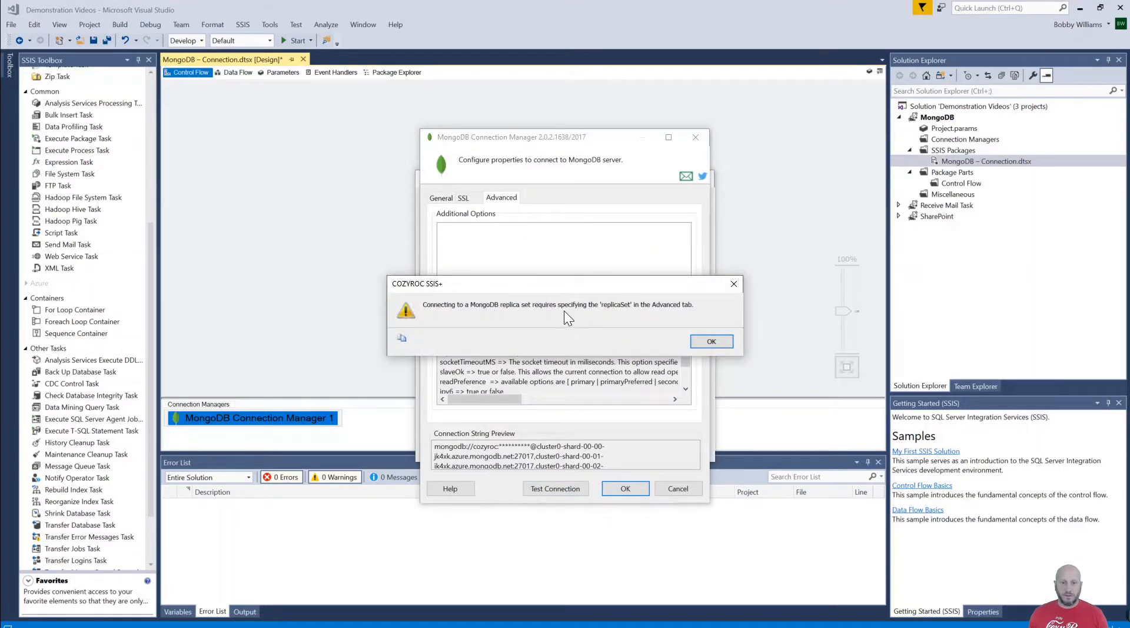
mouse_move(629, 317)
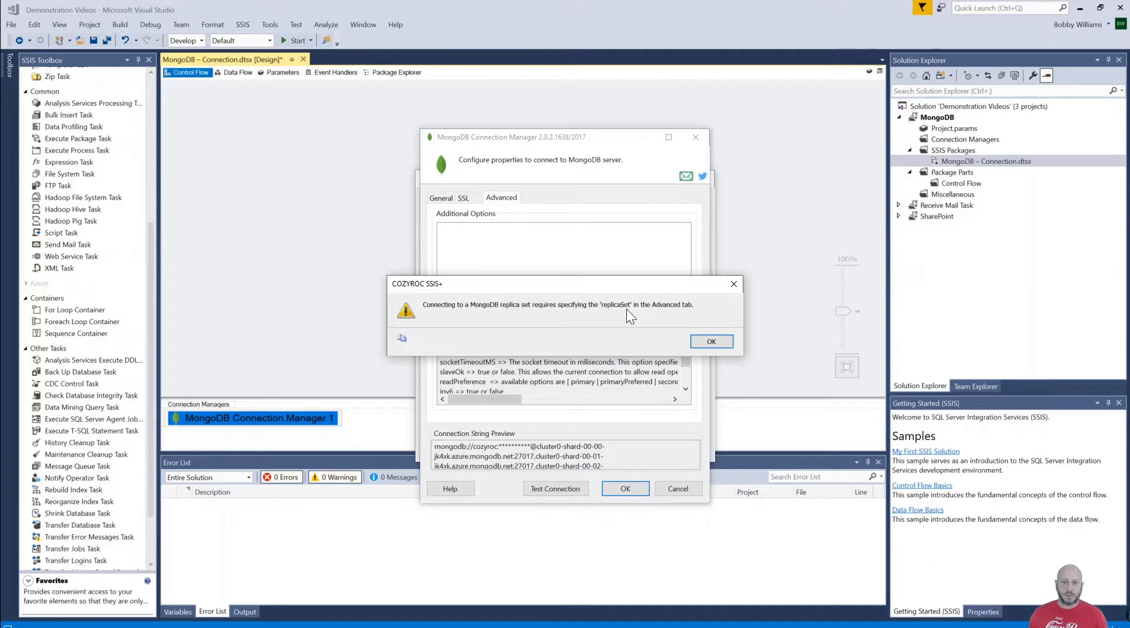
click(710, 341)
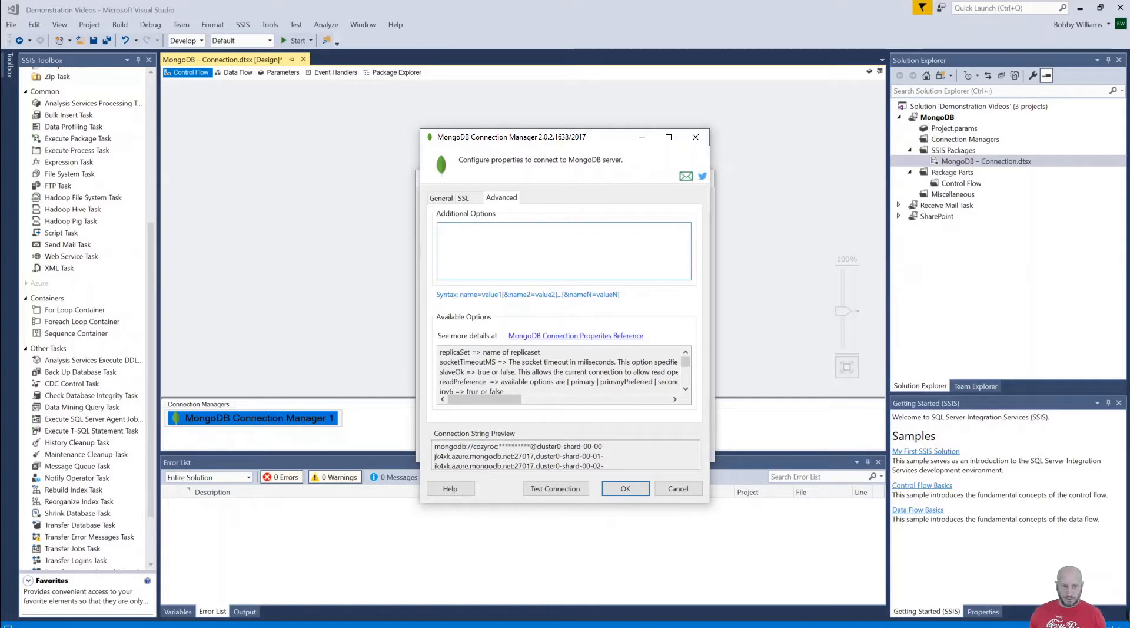
Enter replicaSet=Cluster0-shard-0&uuidRepresentation=Standard as Additional Options.
click(562, 245)
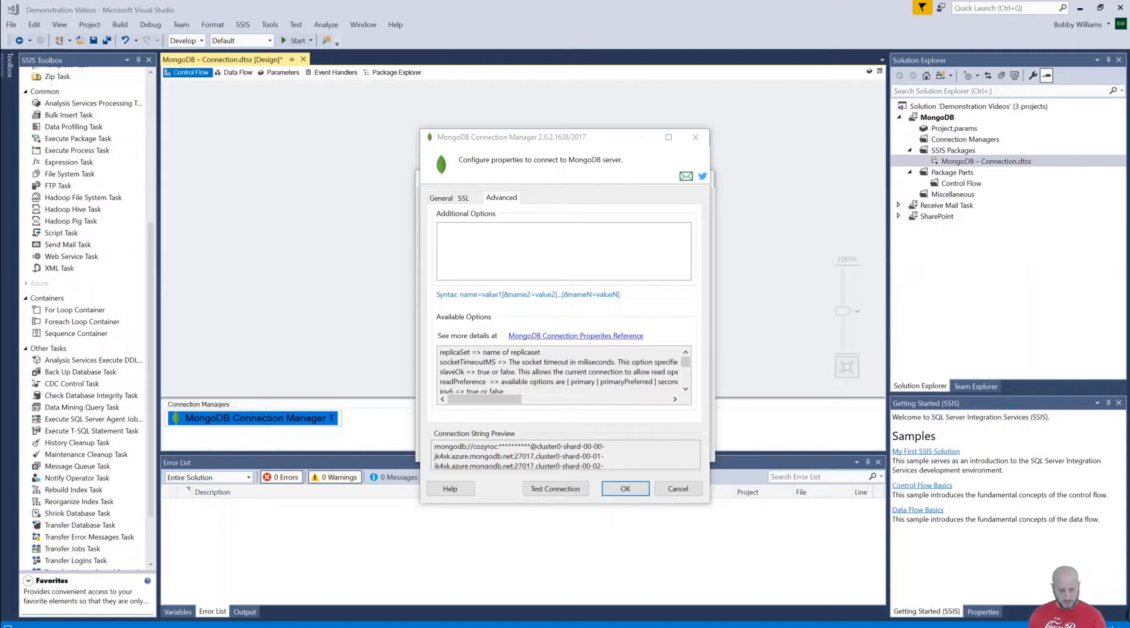
text(replicaSet=Cluster0-shard-0&uuidRepresentation=Standard)
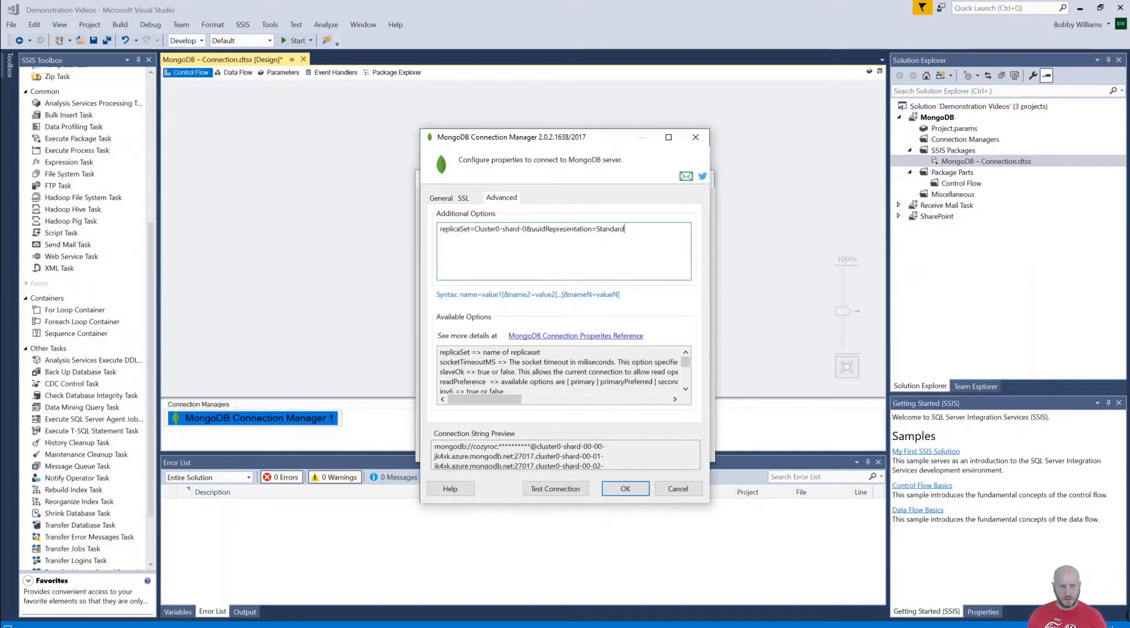
double_click(512, 228)
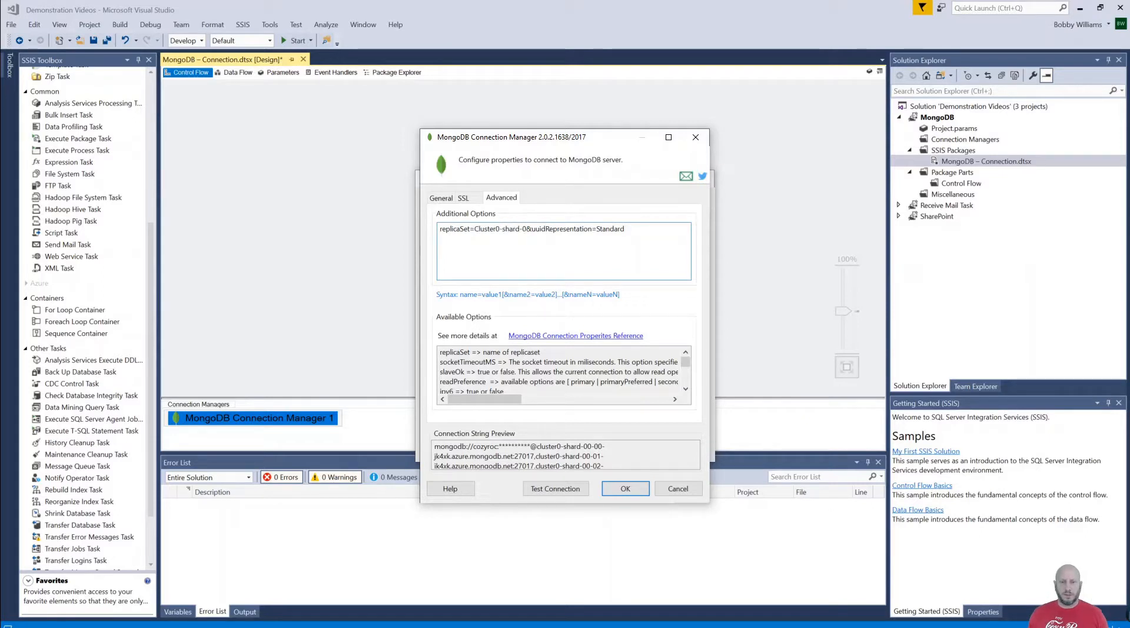
double_click(537, 229)
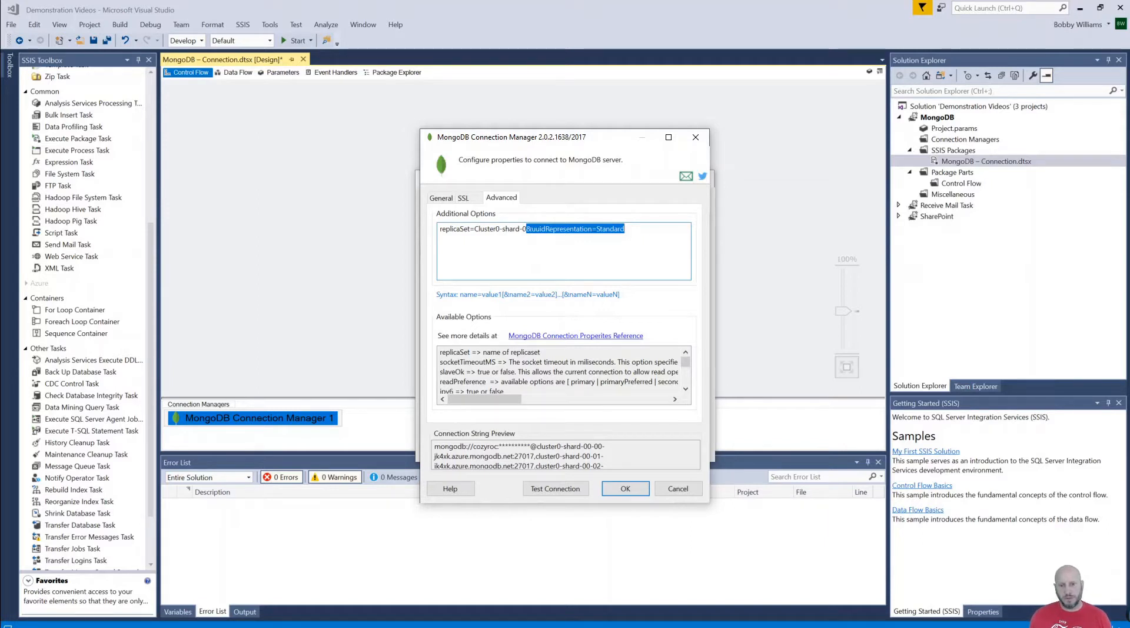
mouse_move(329, 236)
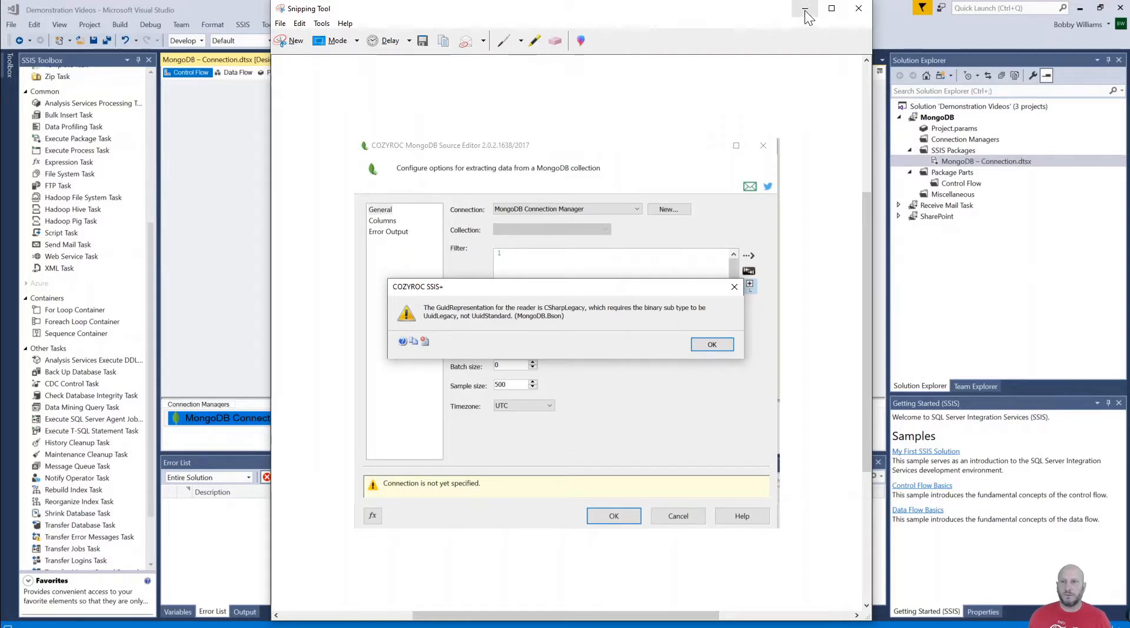
mouse_move(805, 9)
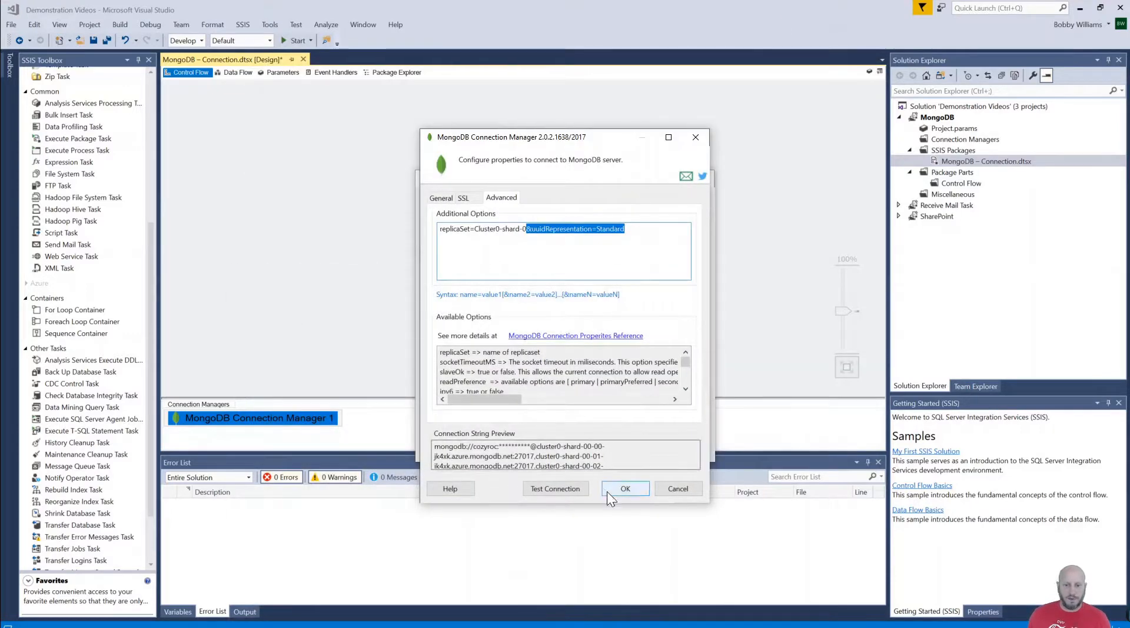
Verify the connection with the new options succeeds and save the connection manager.
click(556, 488)
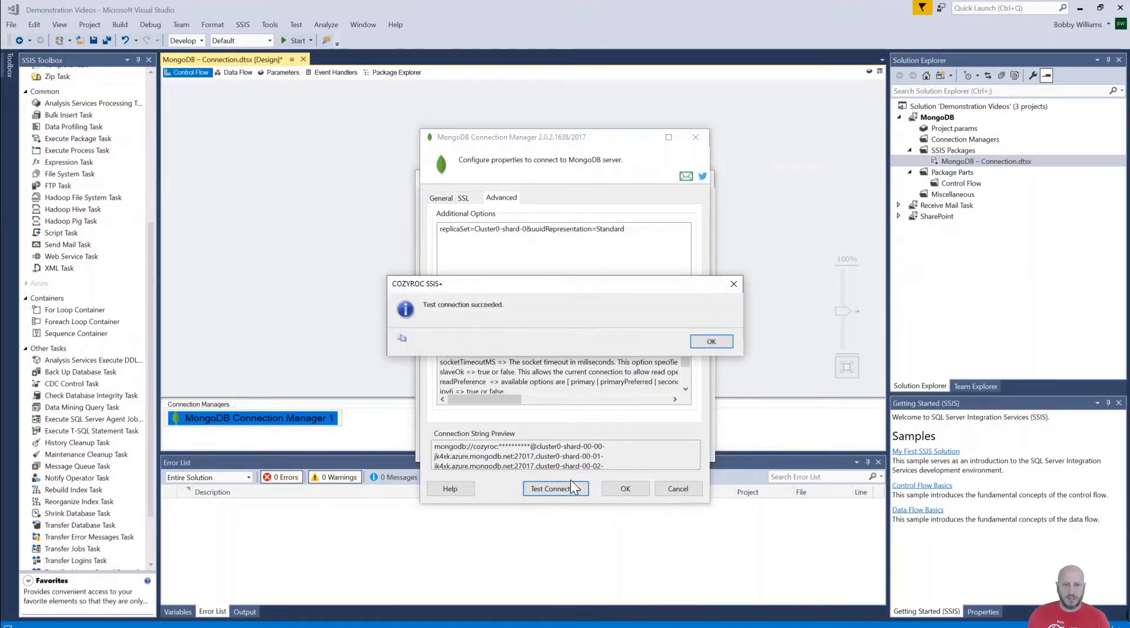
click(710, 341)
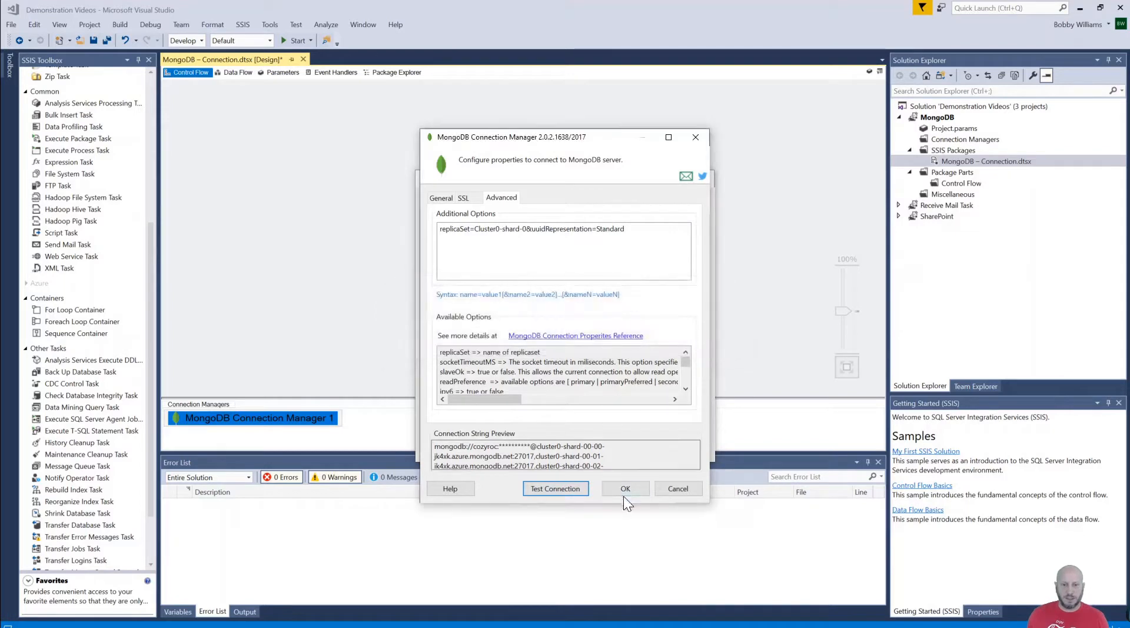
click(625, 488)
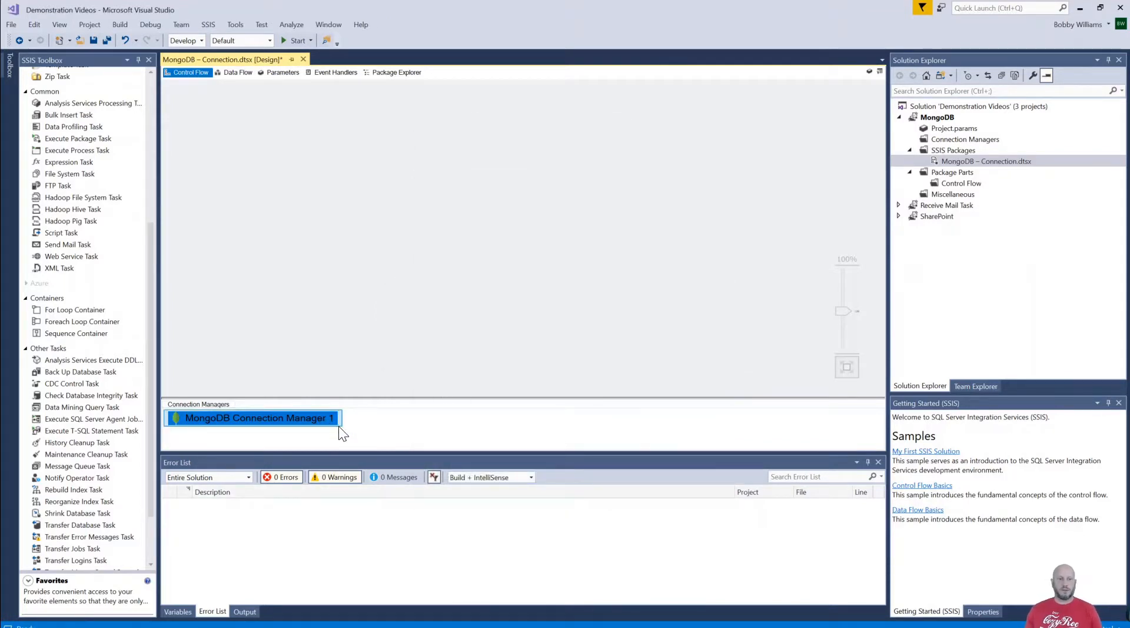
mouse_move(334, 424)
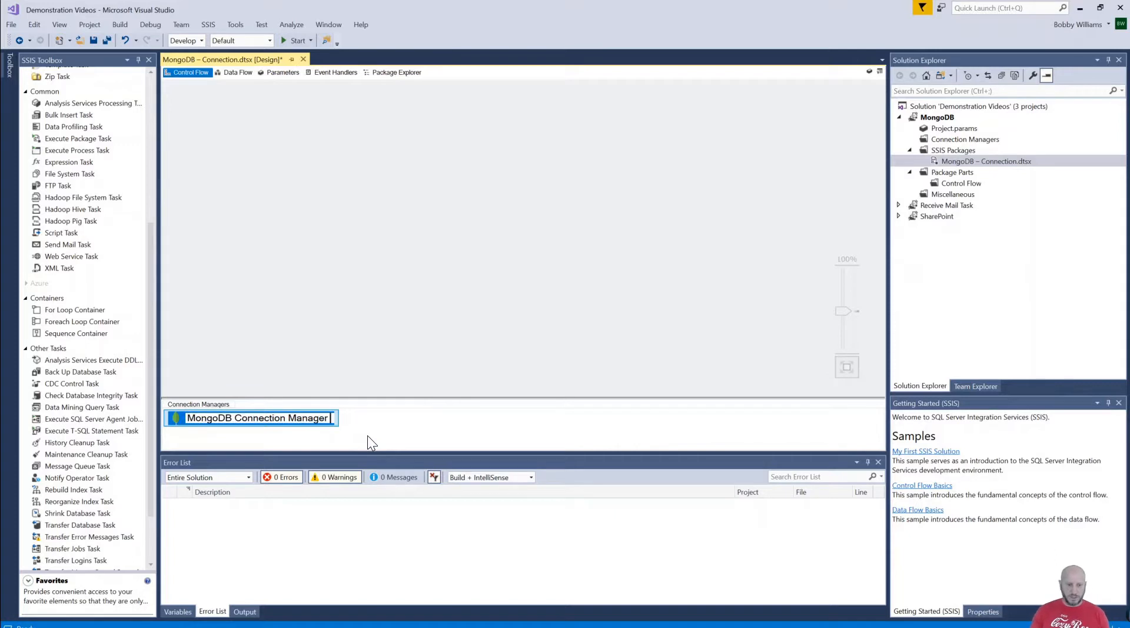
Commit the name 'MongoDB Connection Manager' in the Connection Managers tray.
click(415, 270)
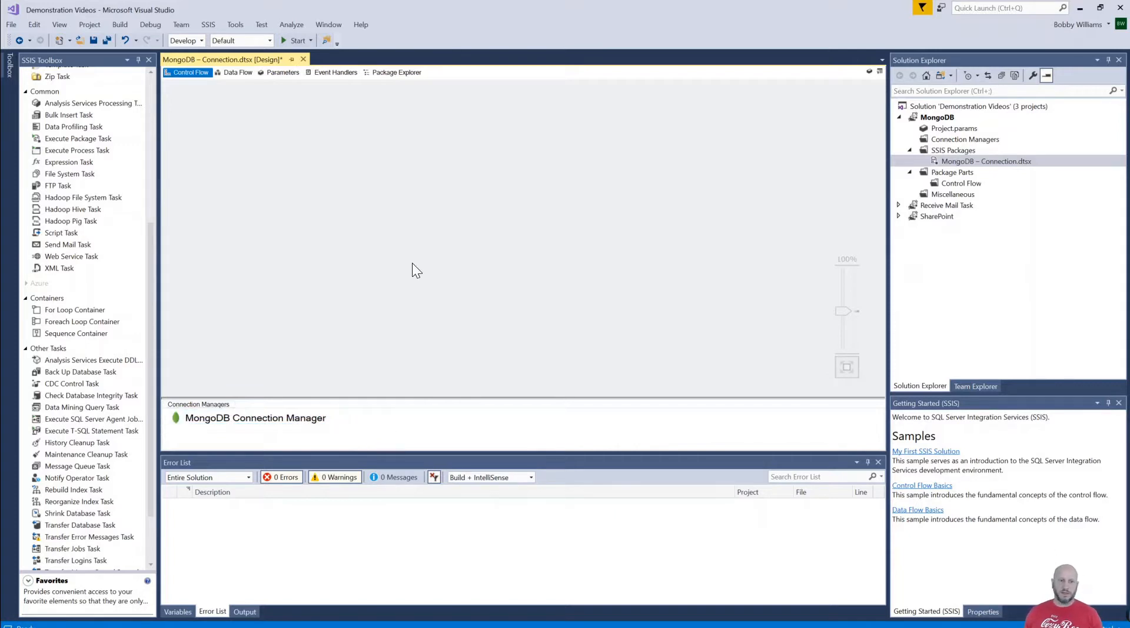